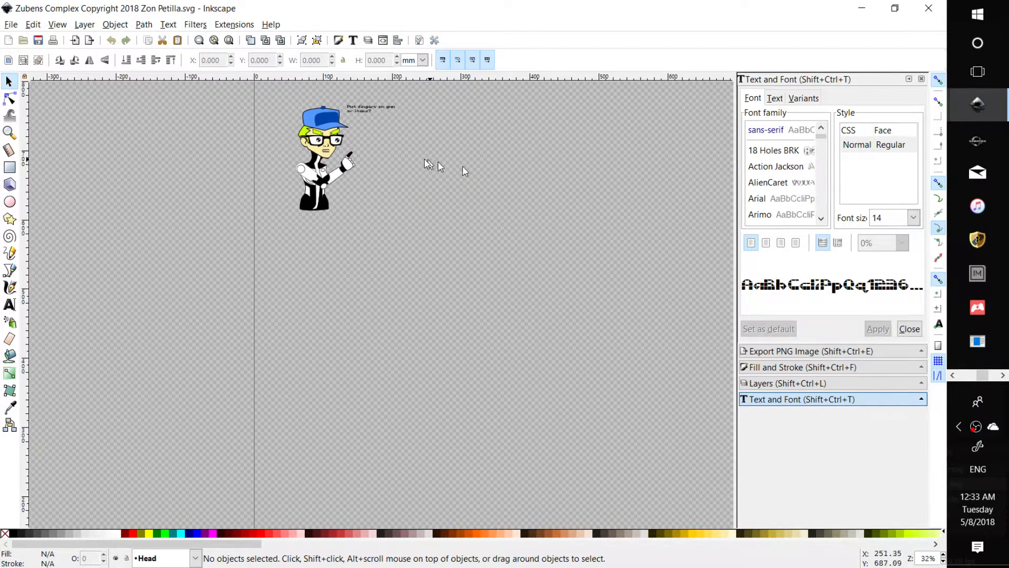
Zoom to the character and expand the Layers panel showing Notes, Head, Arm, Body, Leg, Ref.
{"action": "scroll", "scroll_direction": "down", "scroll_amount": 3}
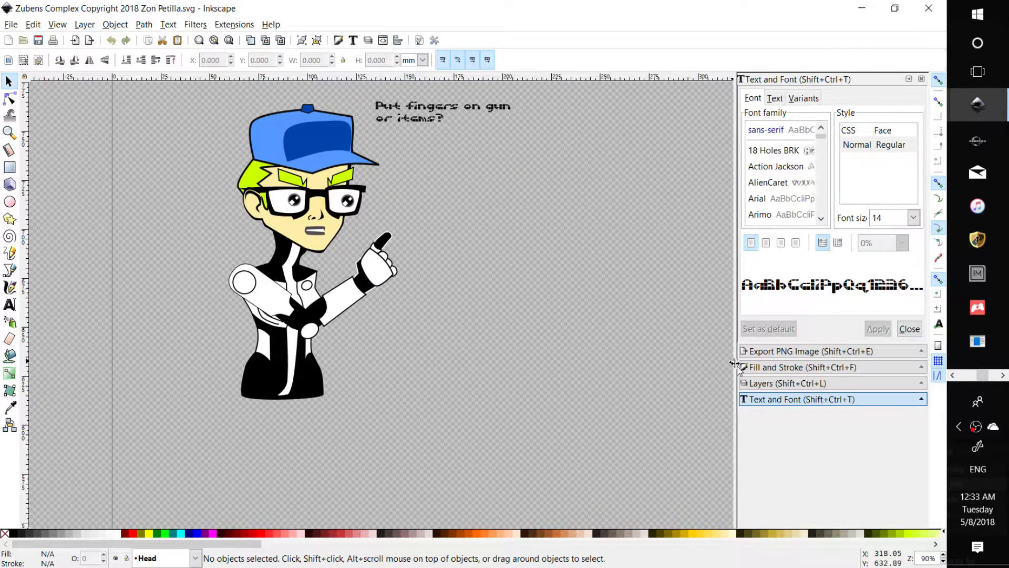
{"action": "left_click", "coordinate": [786, 383]}
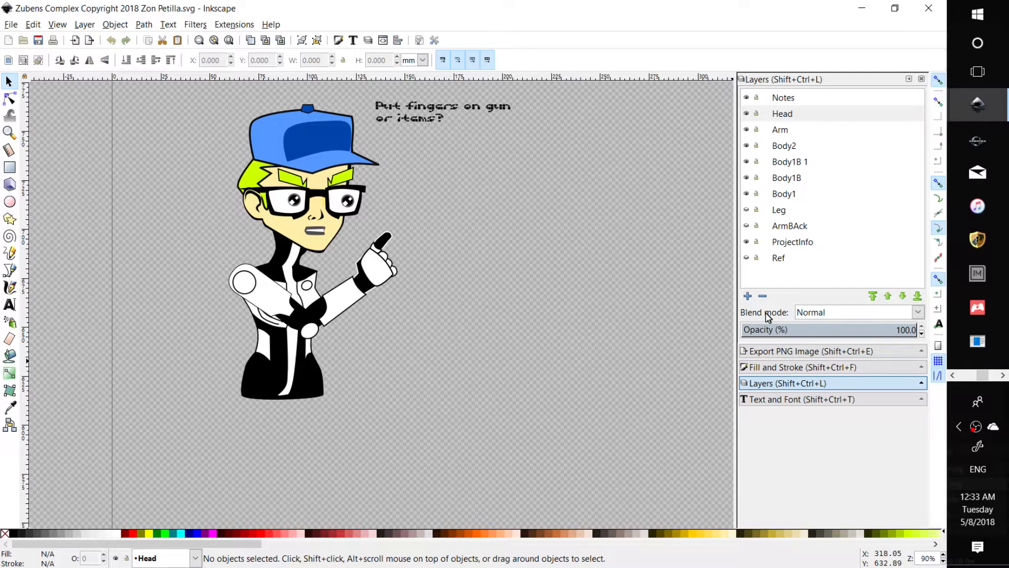
{"action": "mouse_move", "coordinate": [740, 280]}
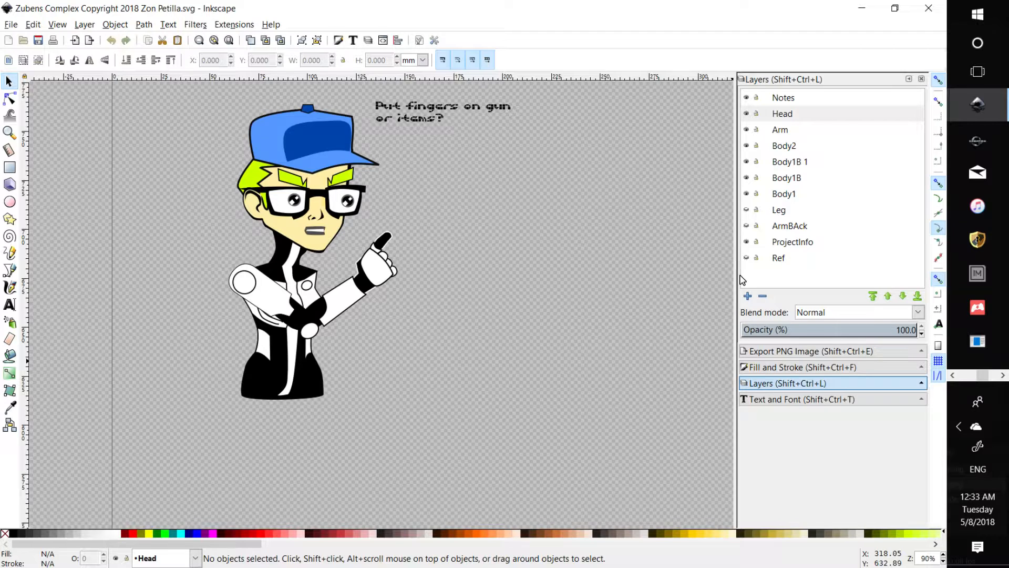
{"action": "mouse_move", "coordinate": [726, 315]}
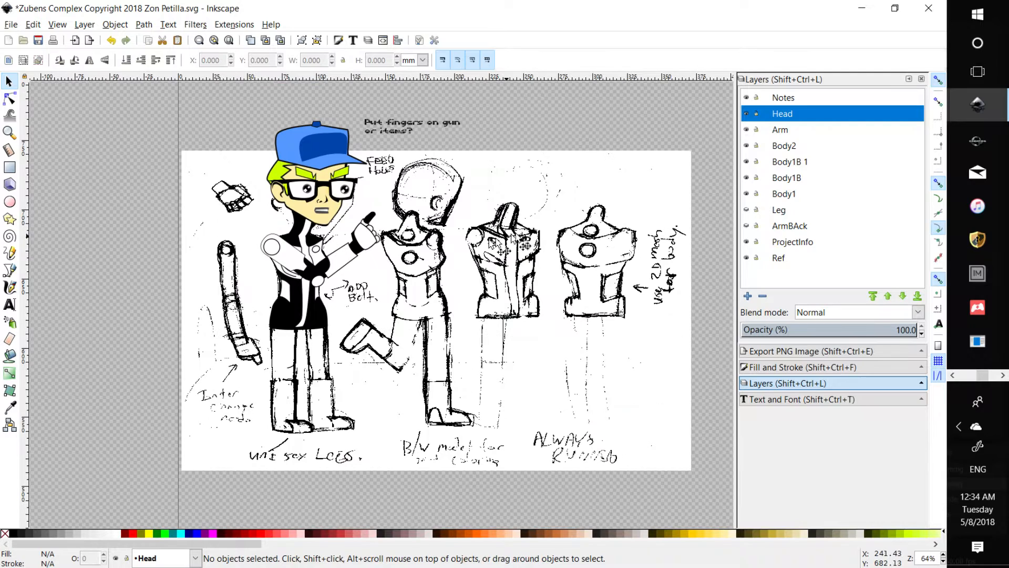
{"action": "mouse_move", "coordinate": [541, 258]}
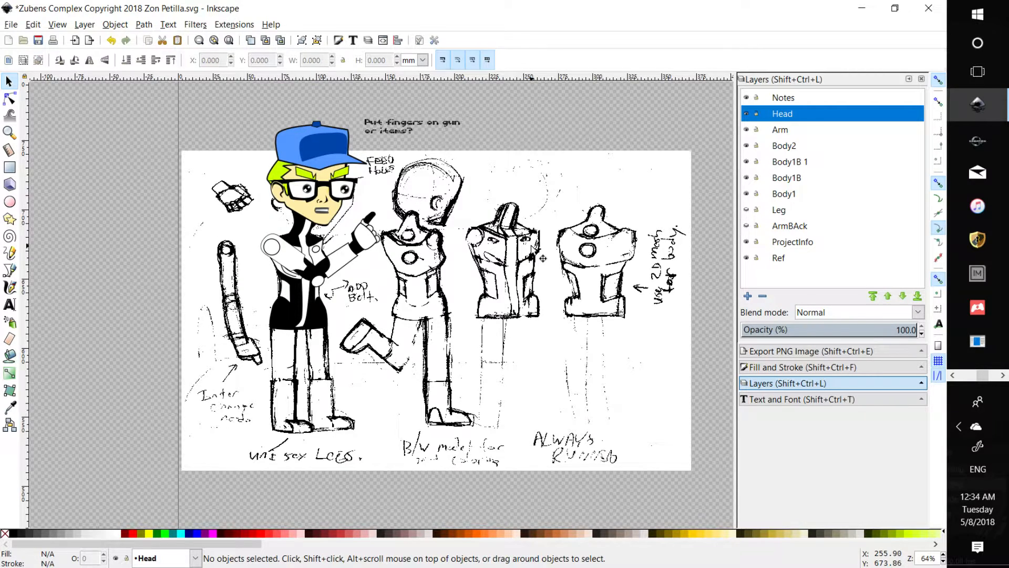
{"action": "mouse_move", "coordinate": [528, 255]}
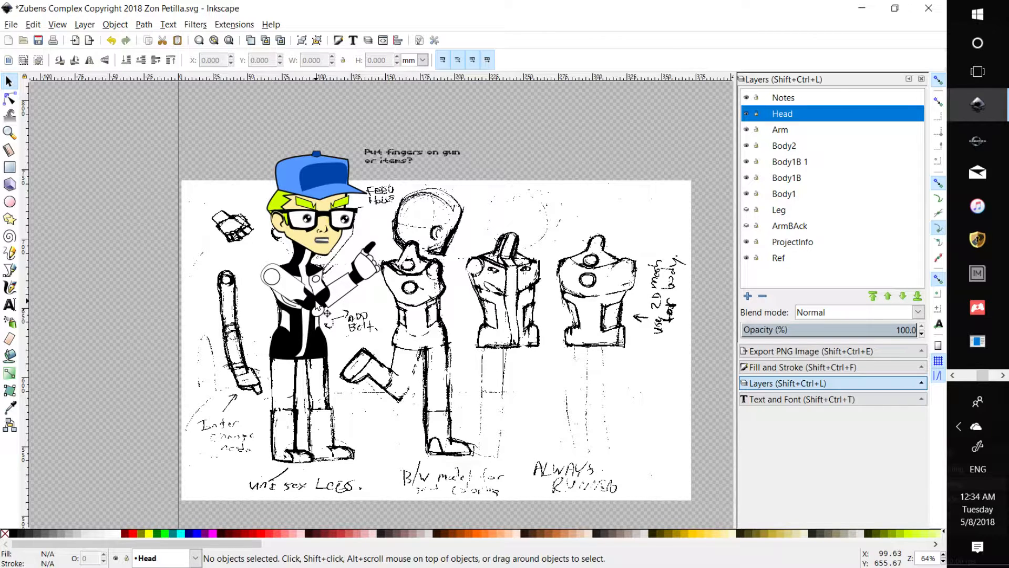
{"action": "mouse_move", "coordinate": [322, 315]}
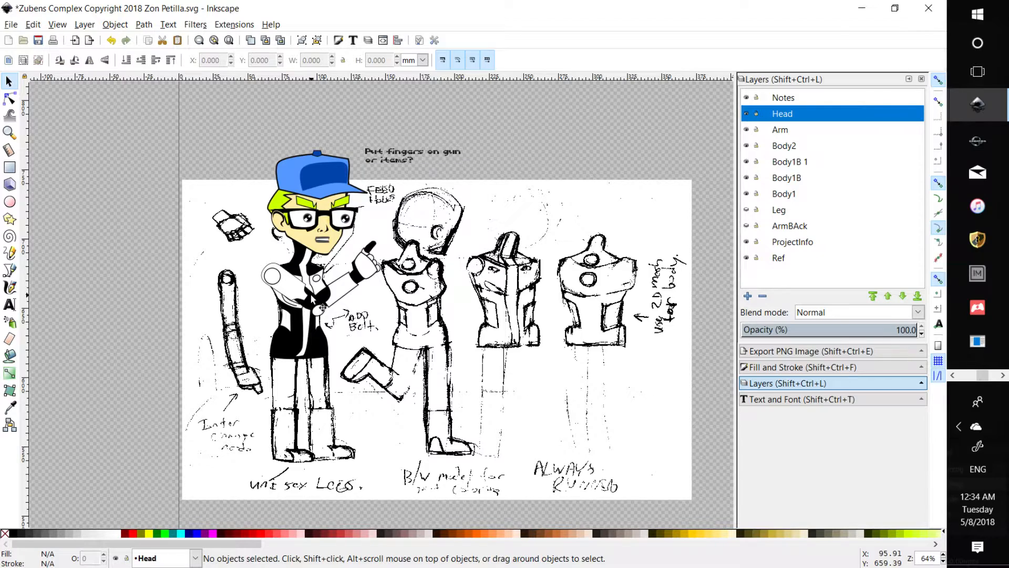
{"action": "mouse_move", "coordinate": [316, 299]}
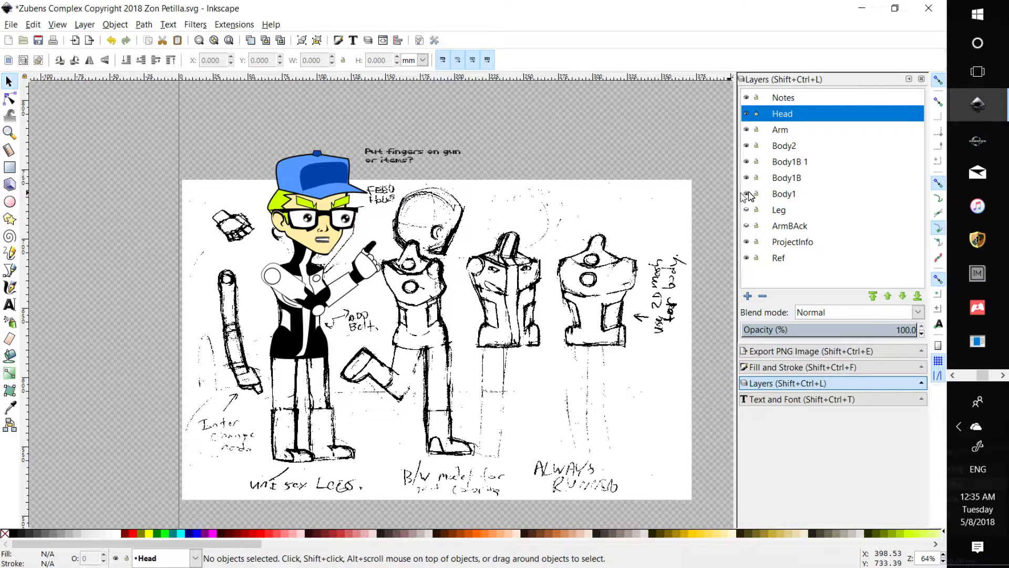
{"action": "mouse_move", "coordinate": [514, 370]}
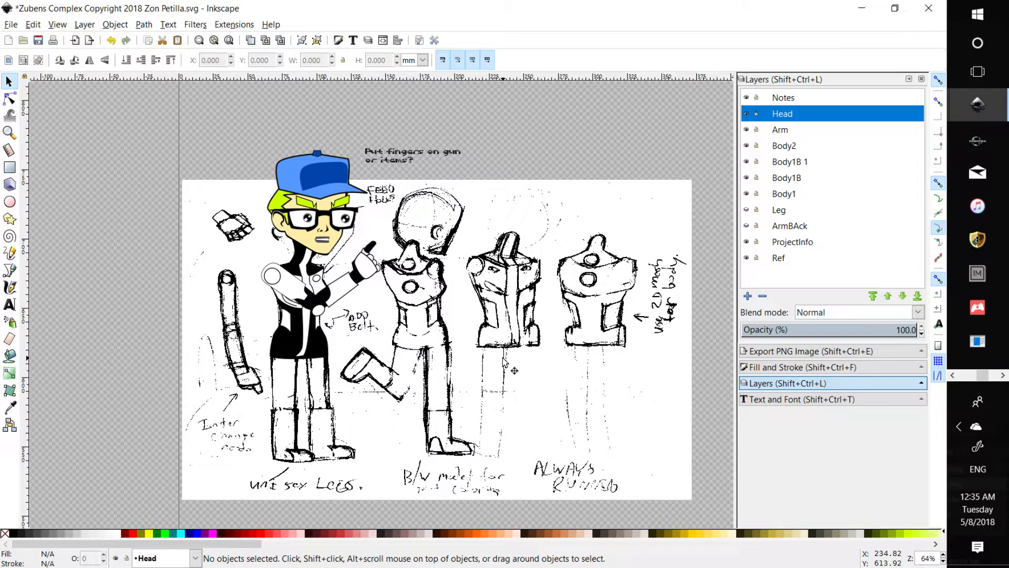
{"action": "mouse_move", "coordinate": [505, 409]}
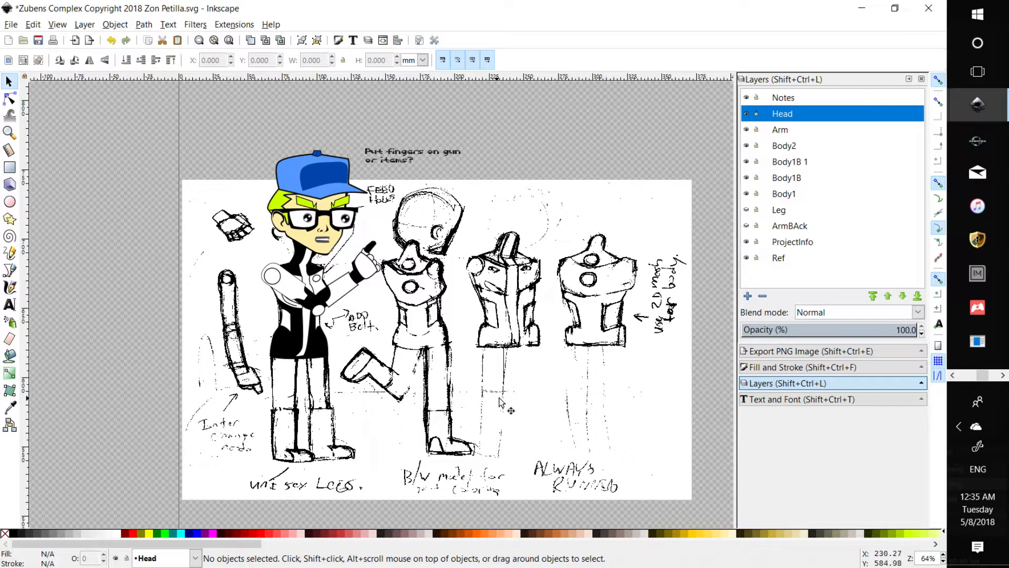
{"action": "mouse_move", "coordinate": [753, 170]}
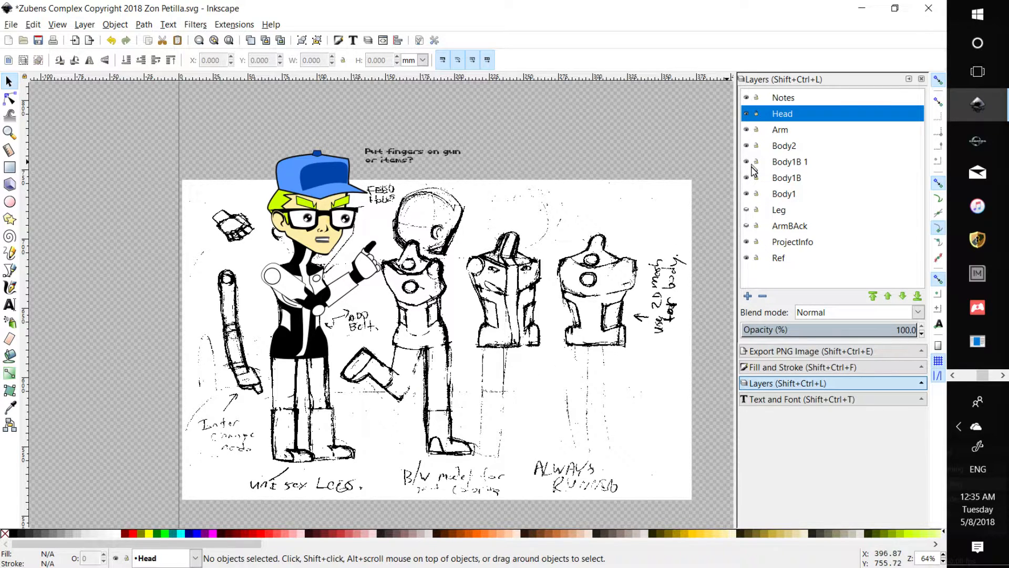
{"action": "mouse_move", "coordinate": [432, 247]}
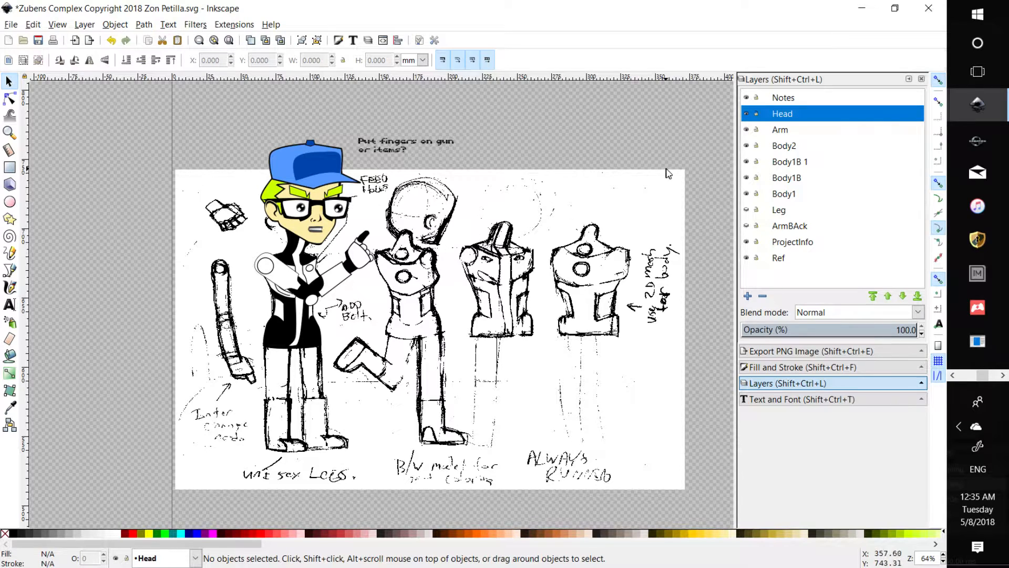
Save the drawing, hide the Head layer, and switch to the walk-cycle file.
{"action": "key", "text": "ctrl+s"}
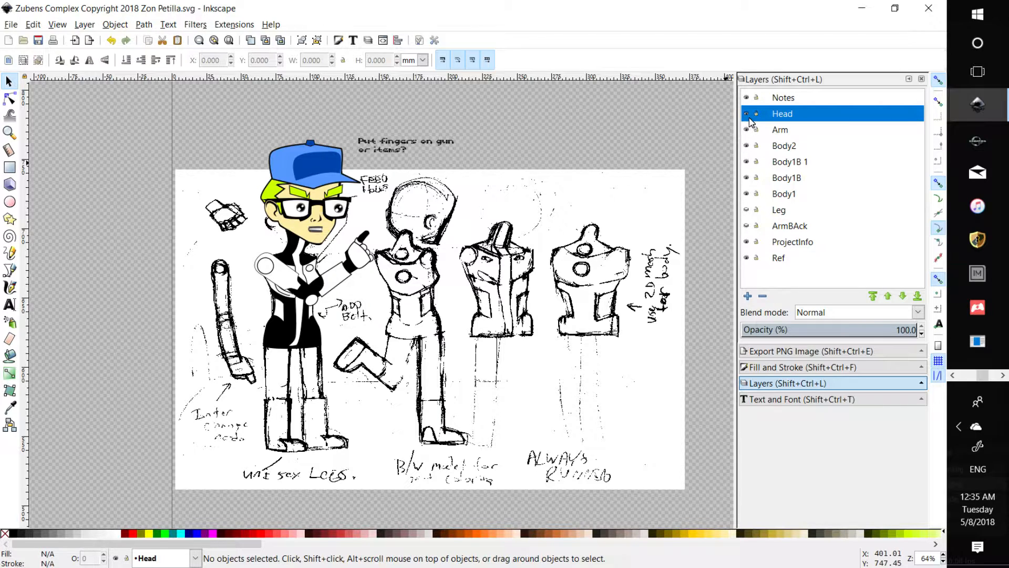
{"action": "left_click", "coordinate": [746, 113]}
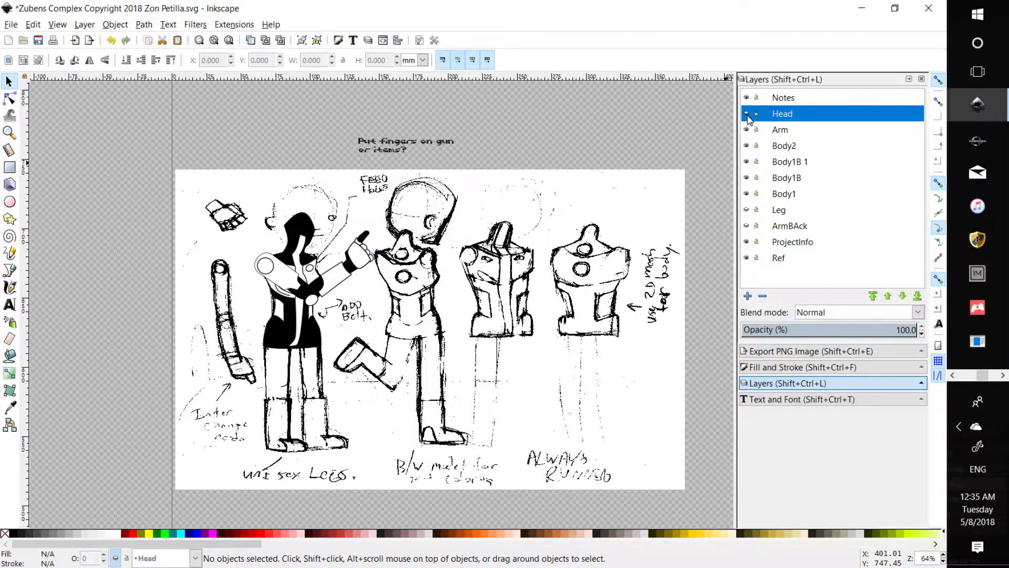
{"action": "key", "text": "alt+tab"}
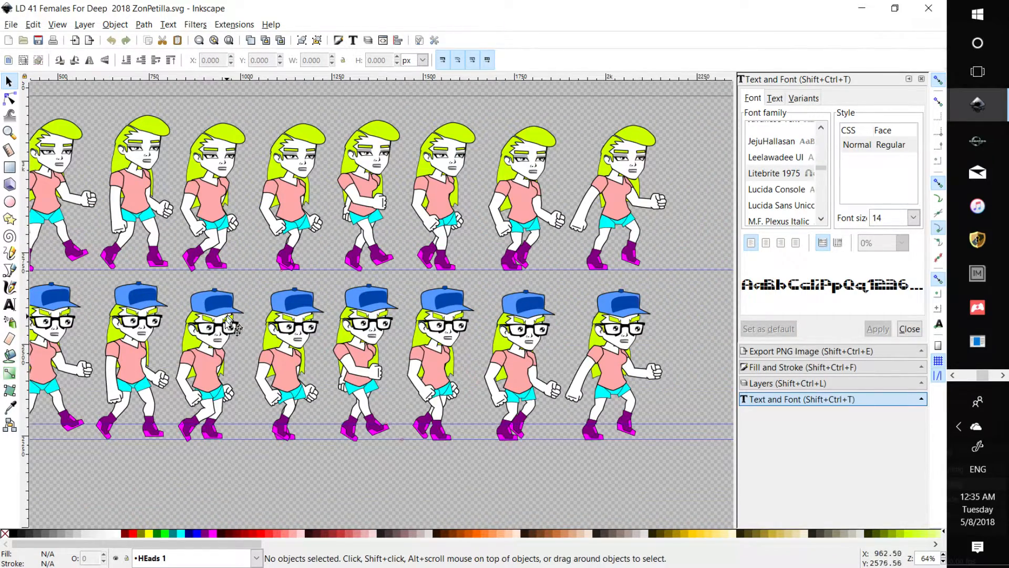
{"action": "mouse_move", "coordinate": [232, 348]}
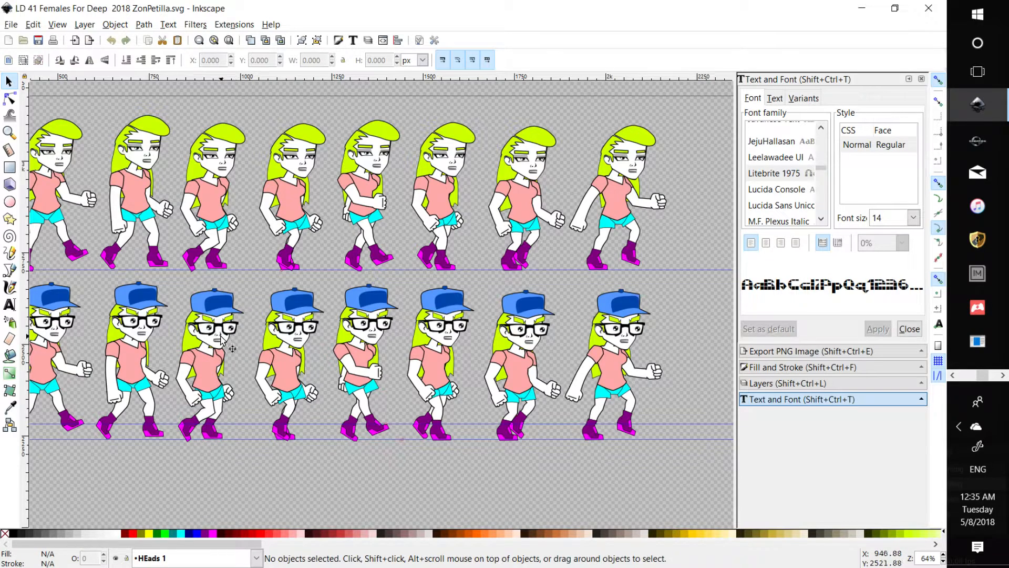
{"action": "mouse_move", "coordinate": [193, 405]}
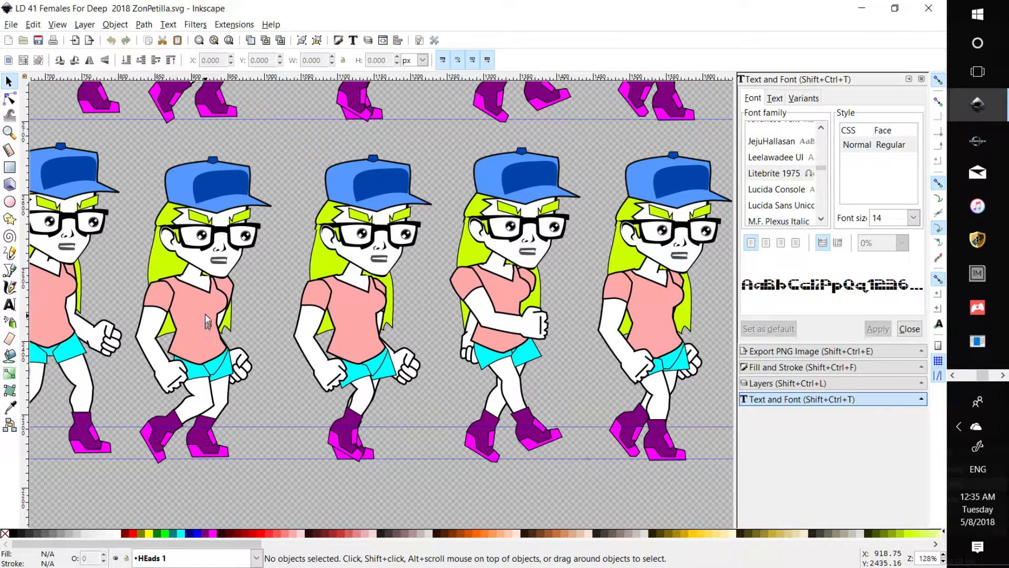
{"action": "mouse_move", "coordinate": [190, 303]}
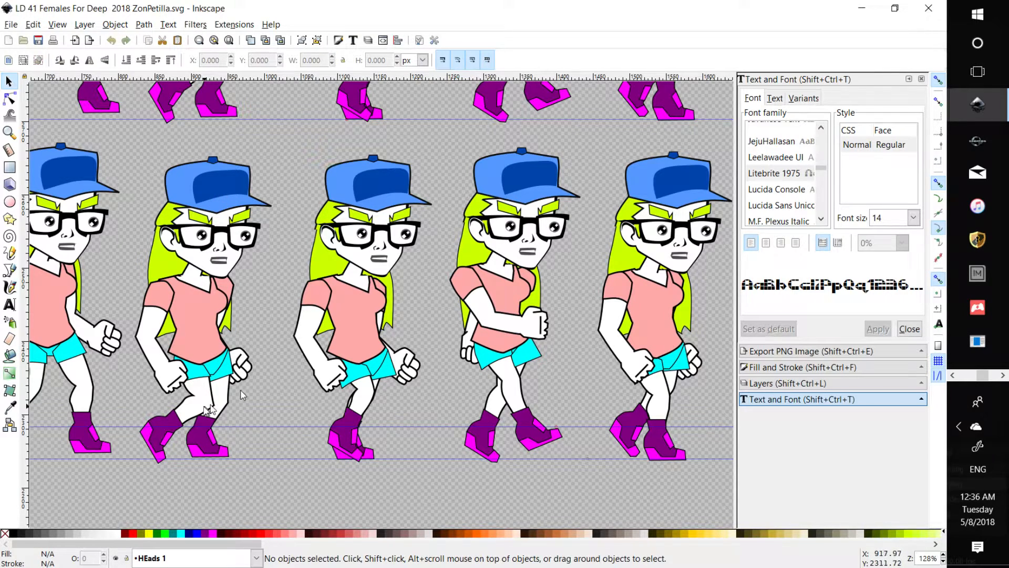
{"action": "mouse_move", "coordinate": [186, 325]}
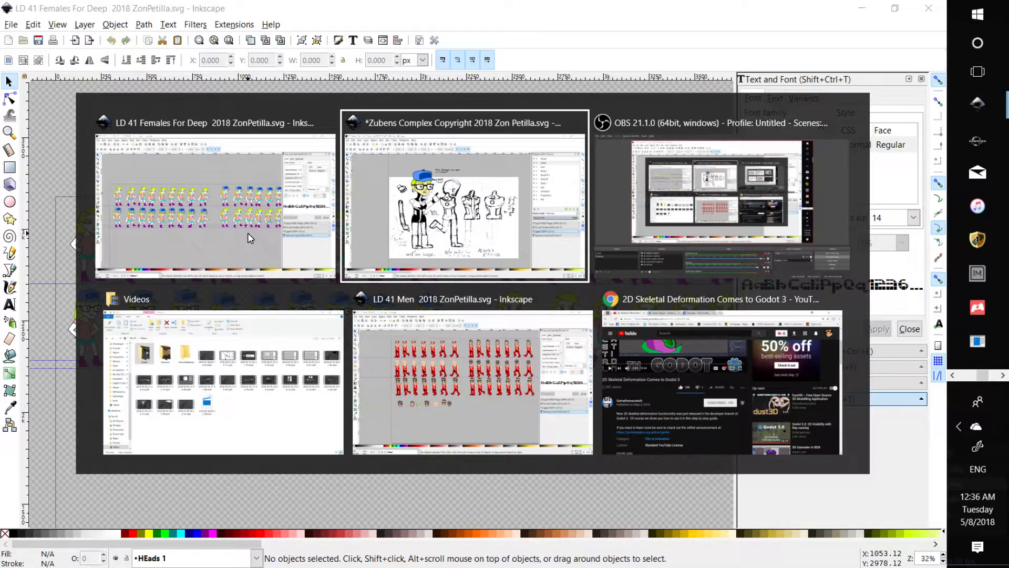
Switch to the LD 41 Men sprite sheet, glance at the browser, and return to it.
{"action": "left_click", "coordinate": [473, 298]}
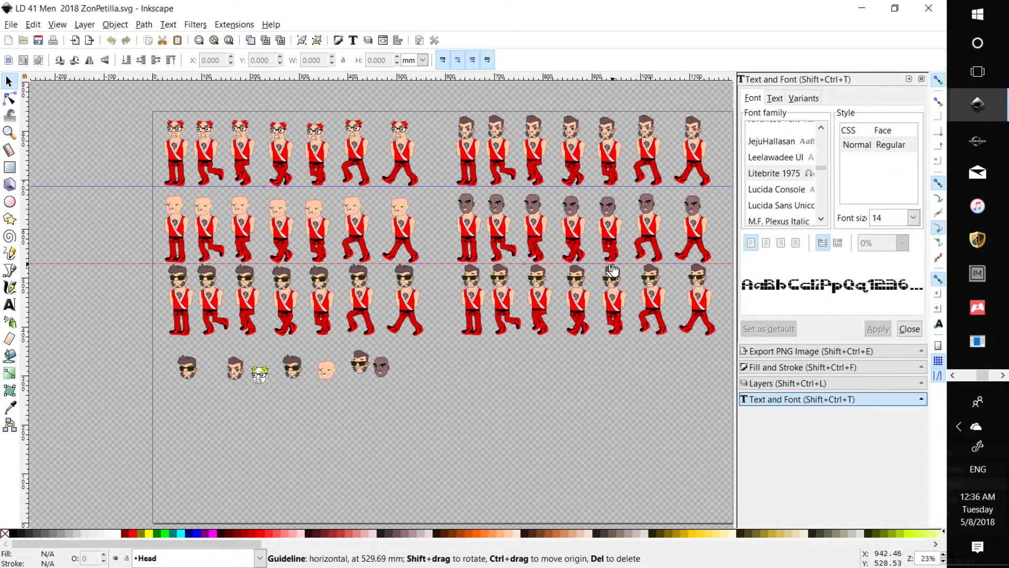
{"action": "scroll", "scroll_direction": "down", "scroll_amount": 3}
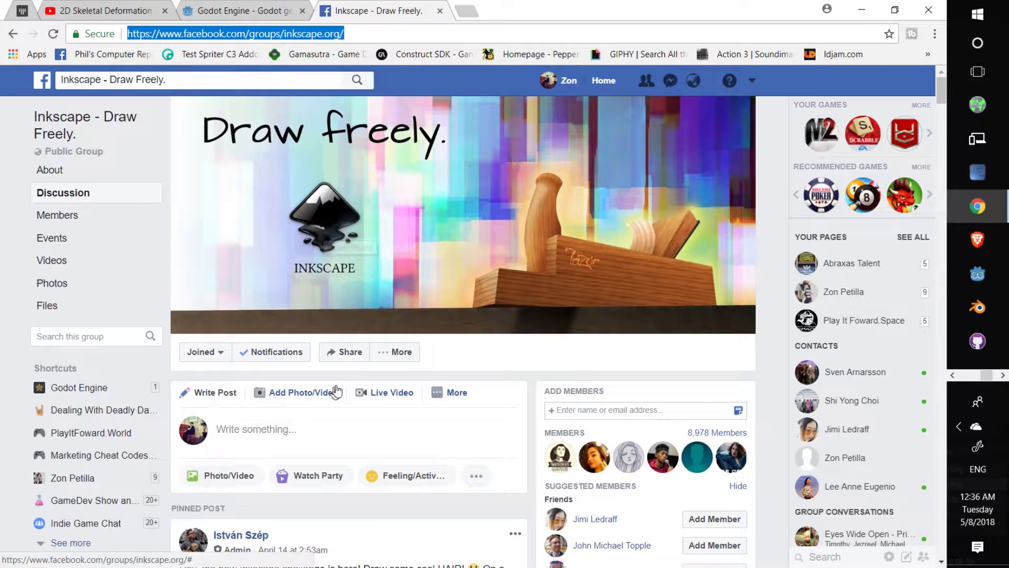
{"action": "key", "text": "alt+tab"}
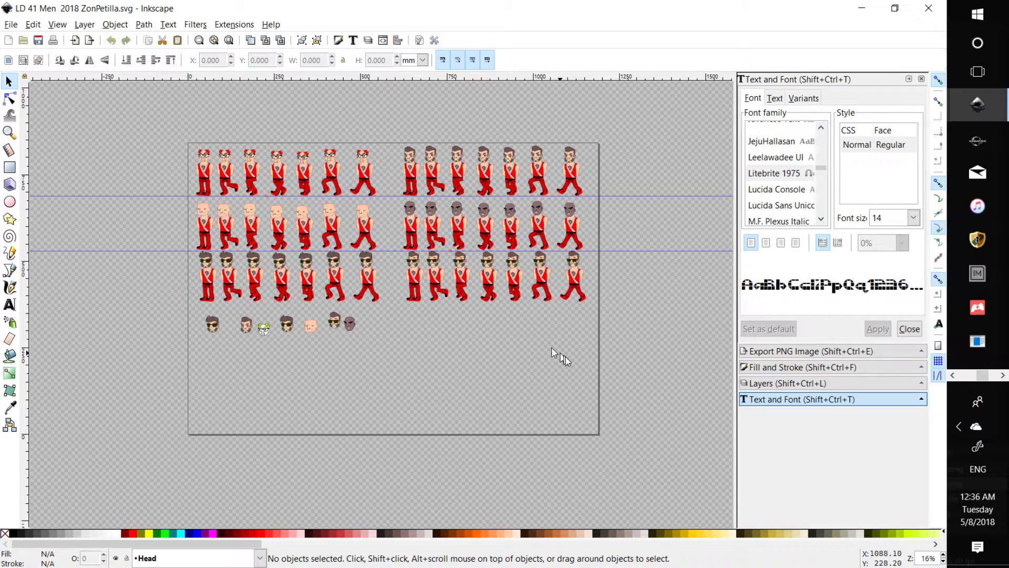
{"action": "mouse_move", "coordinate": [183, 315]}
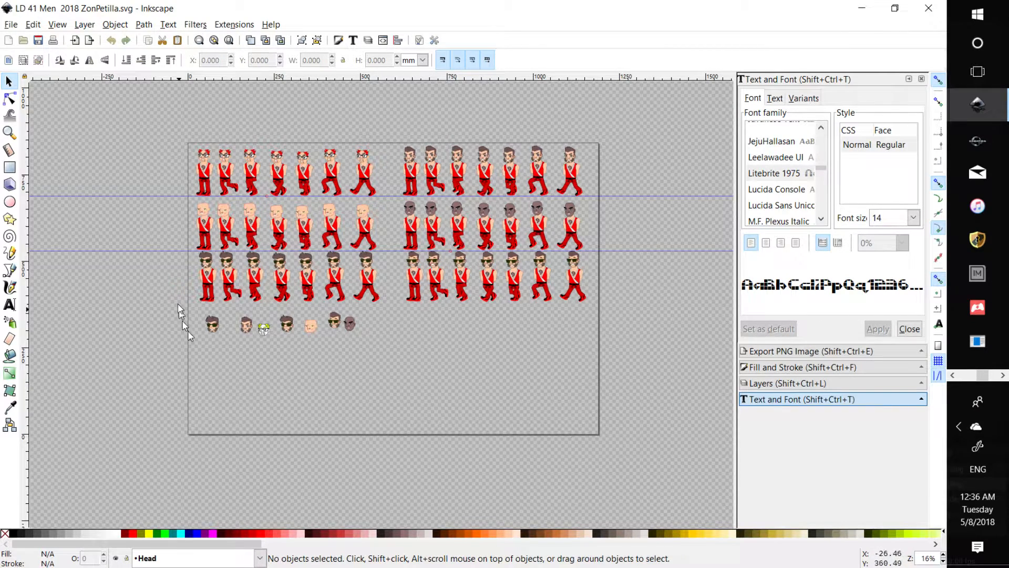
{"action": "mouse_move", "coordinate": [573, 416]}
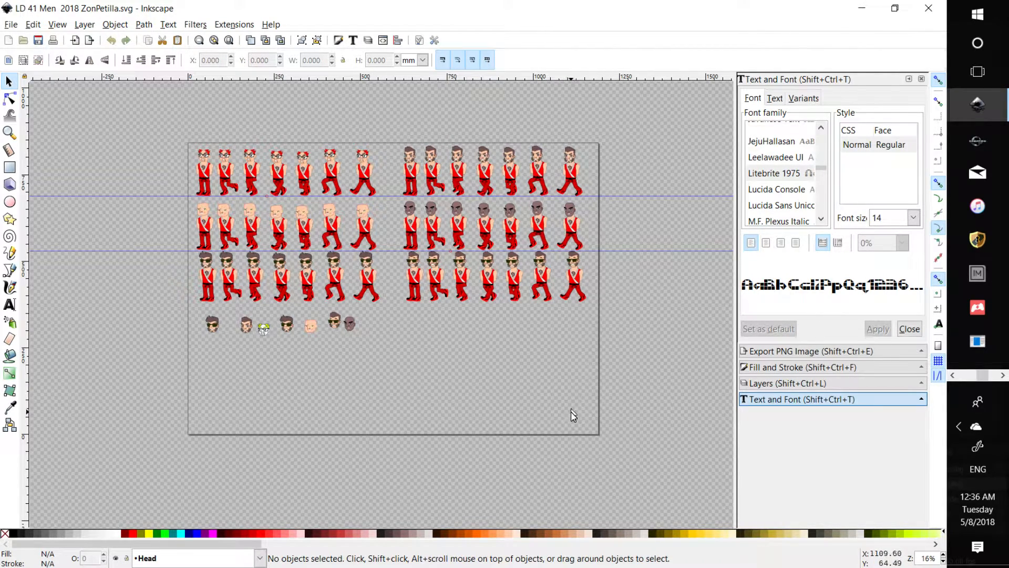
{"action": "mouse_move", "coordinate": [468, 376]}
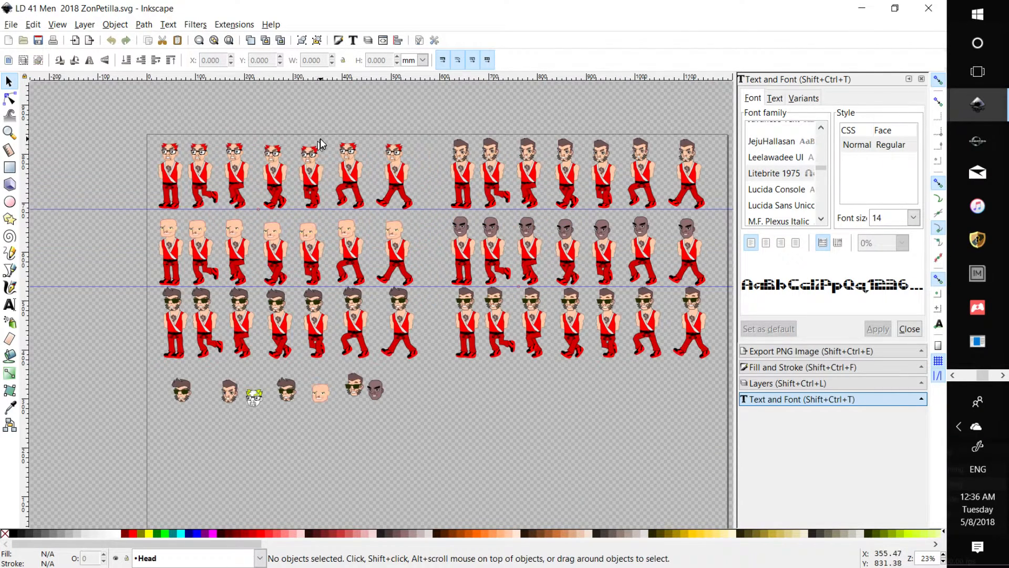
{"action": "left_click", "coordinate": [32, 24]}
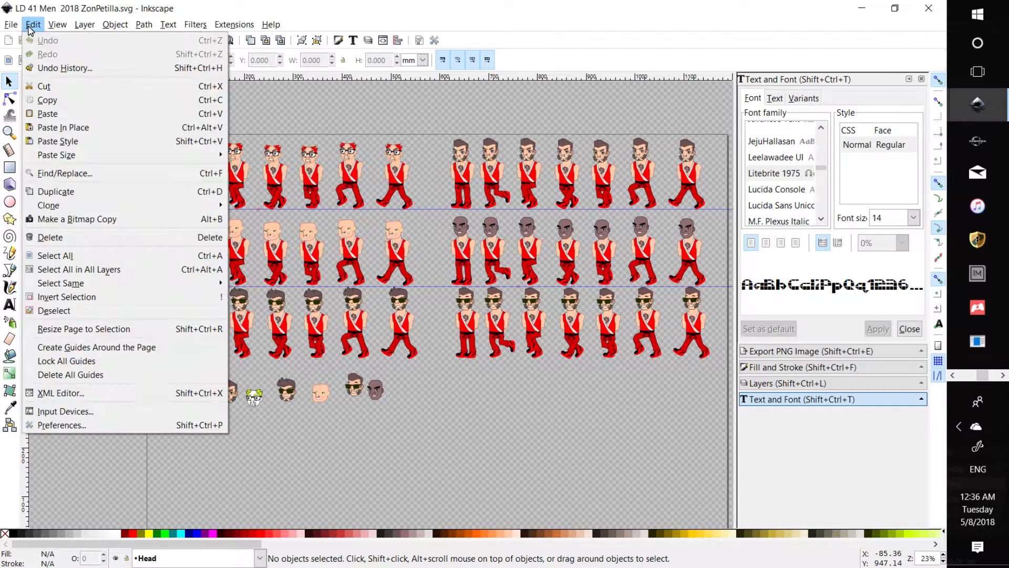
{"action": "mouse_move", "coordinate": [66, 361]}
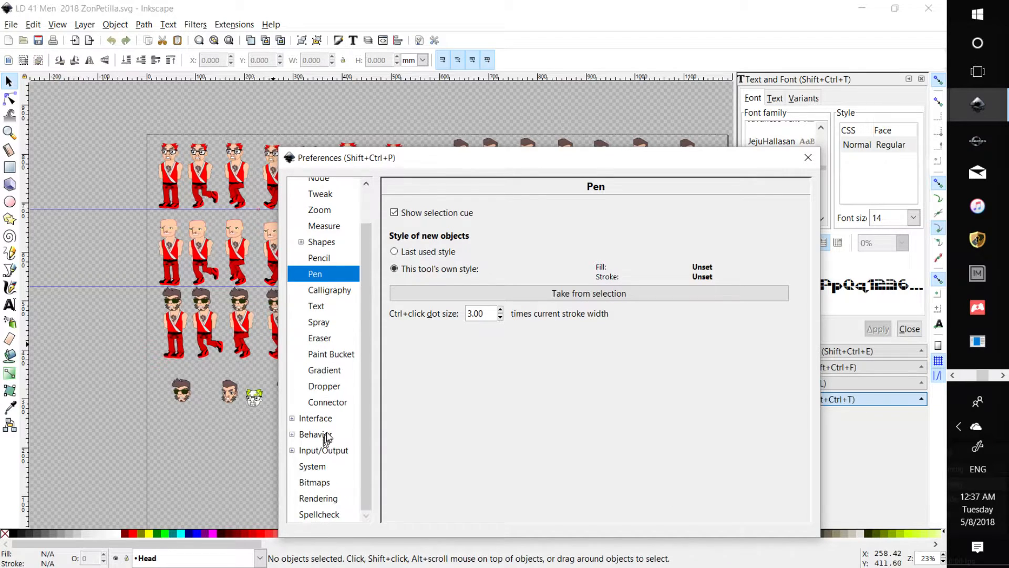
{"action": "mouse_move", "coordinate": [345, 481]}
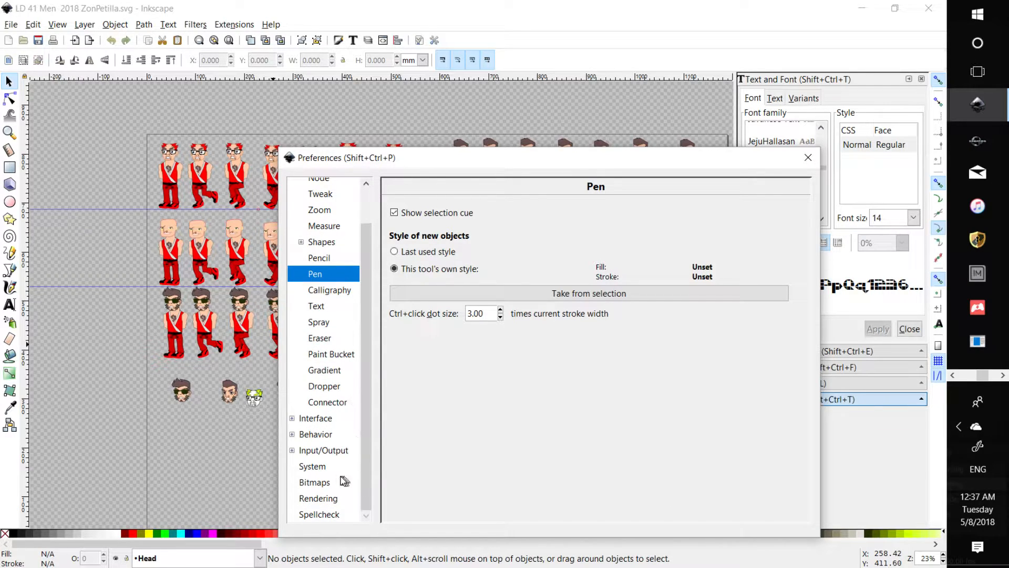
{"action": "left_click", "coordinate": [324, 450]}
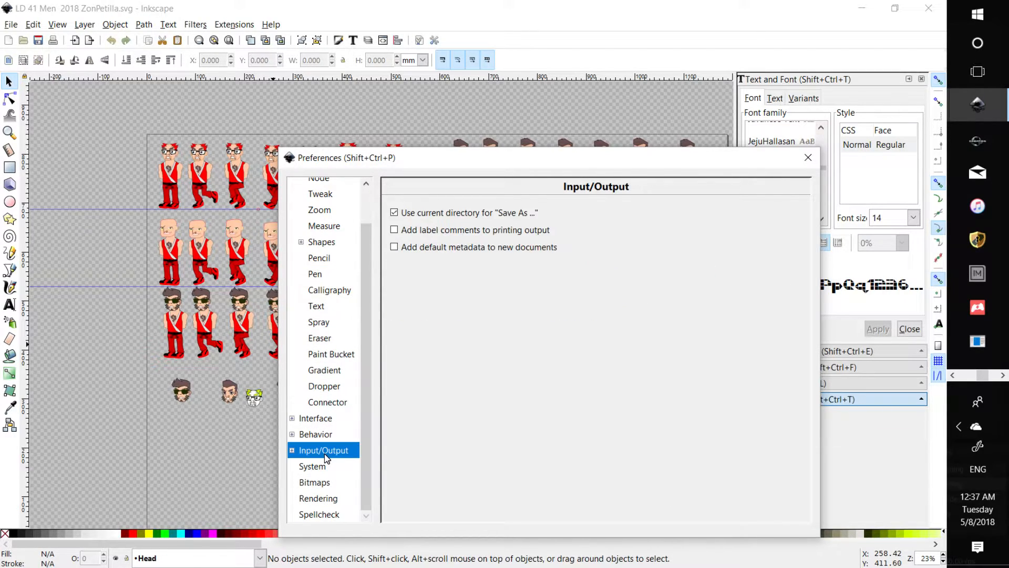
{"action": "left_click", "coordinate": [315, 482]}
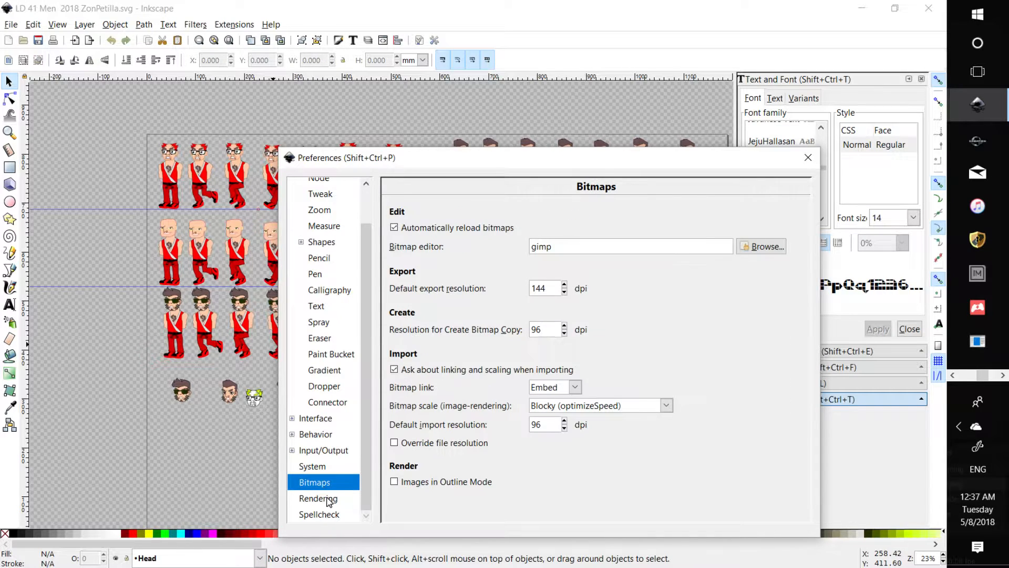
{"action": "left_click", "coordinate": [319, 514]}
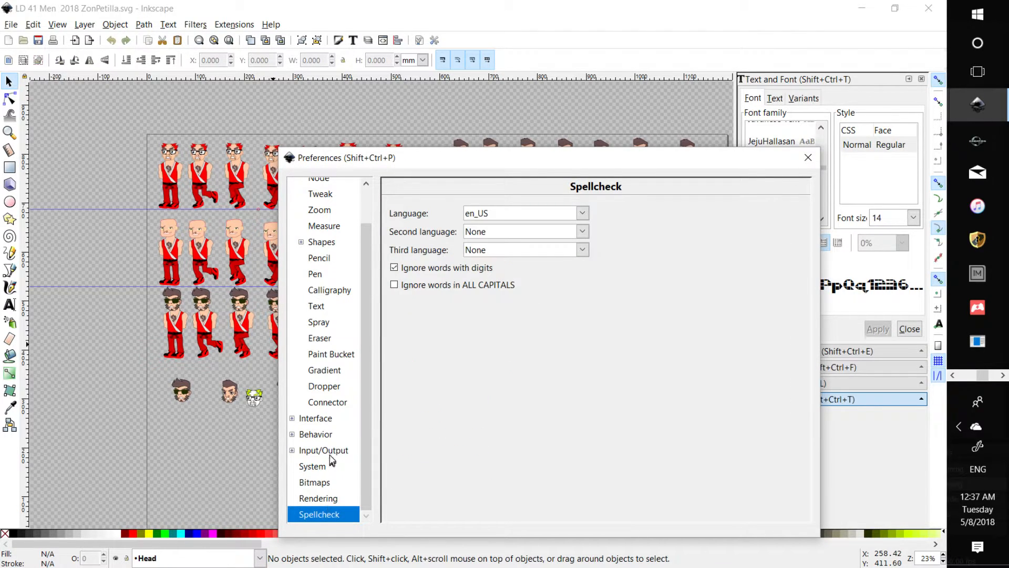
{"action": "left_click", "coordinate": [315, 418]}
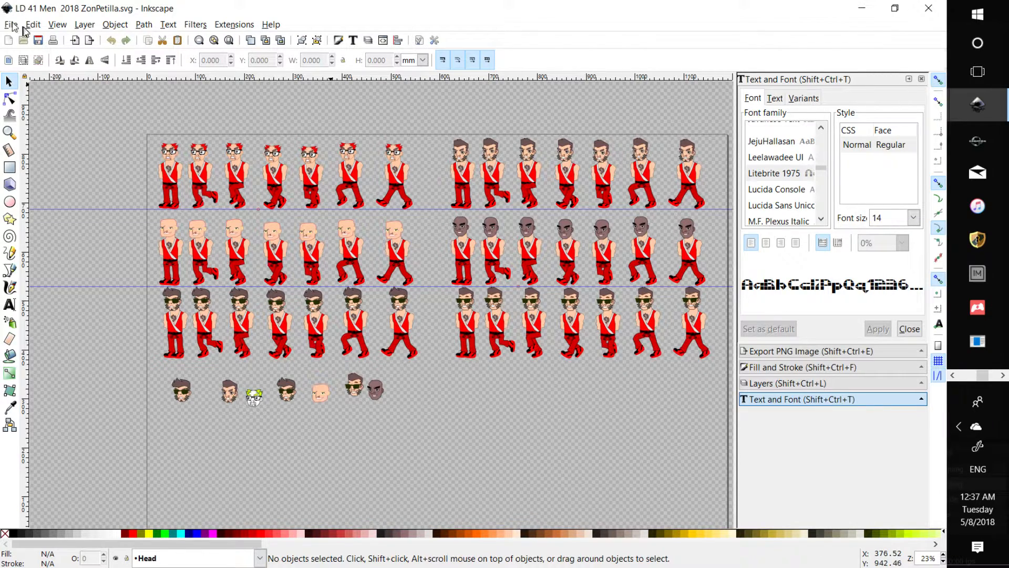
Bring up Document Properties and peek at the page background colour picker.
{"action": "left_click", "coordinate": [11, 24]}
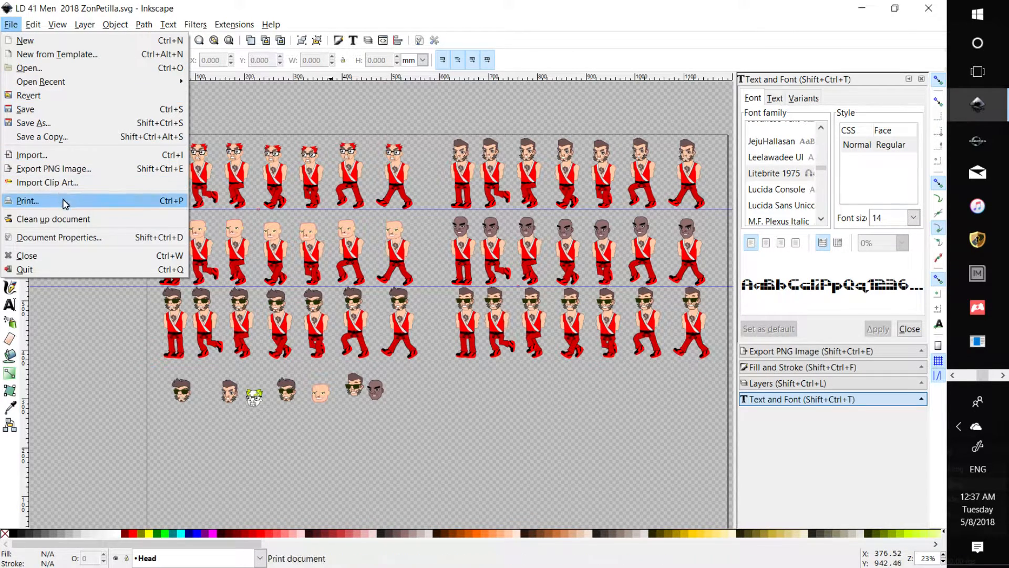
{"action": "left_click", "coordinate": [58, 238]}
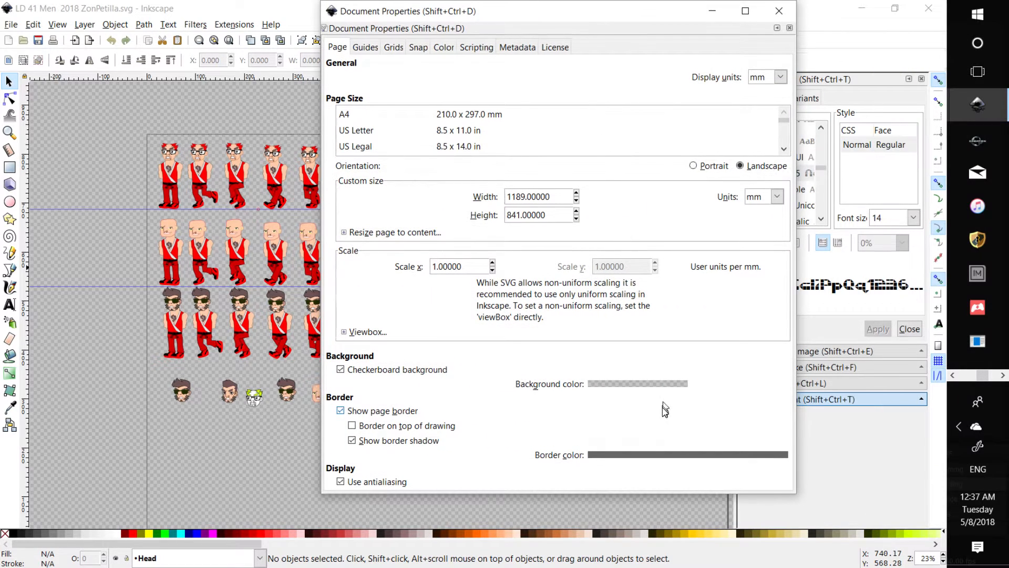
{"action": "left_click", "coordinate": [637, 384]}
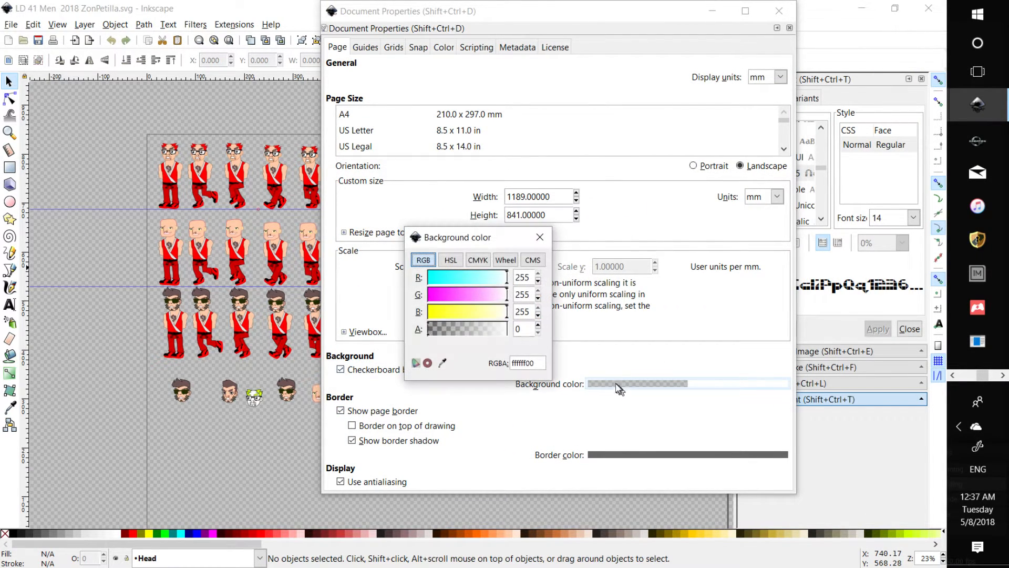
{"action": "left_click", "coordinate": [539, 237]}
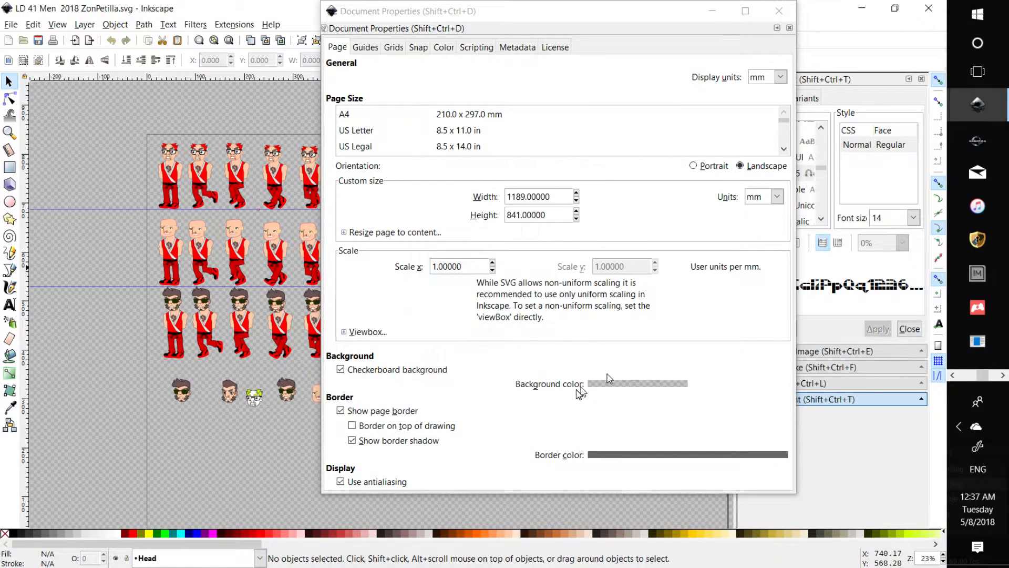
Turn the checkerboard page background off and back on.
{"action": "left_click", "coordinate": [341, 370]}
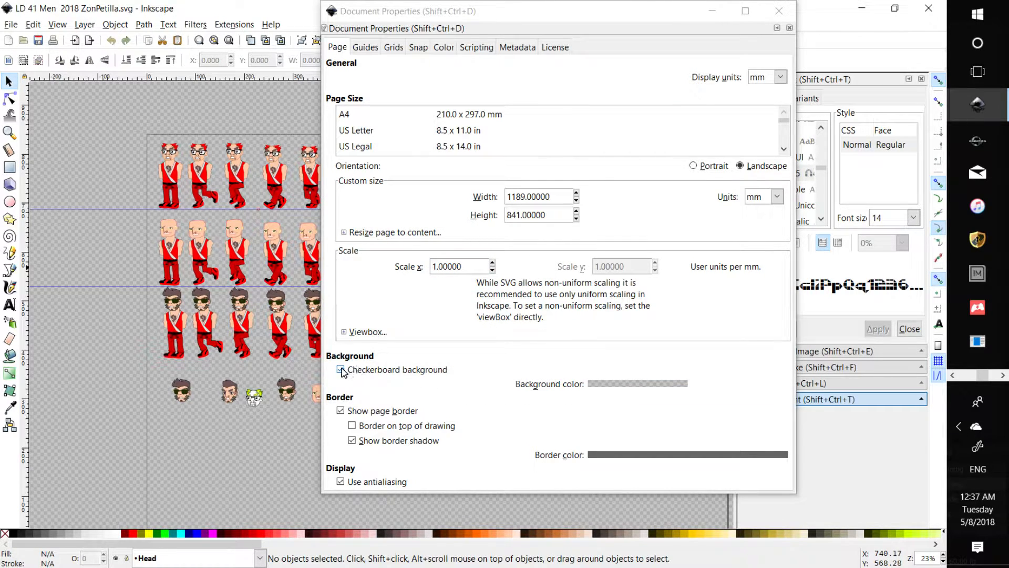
{"action": "left_click", "coordinate": [341, 370]}
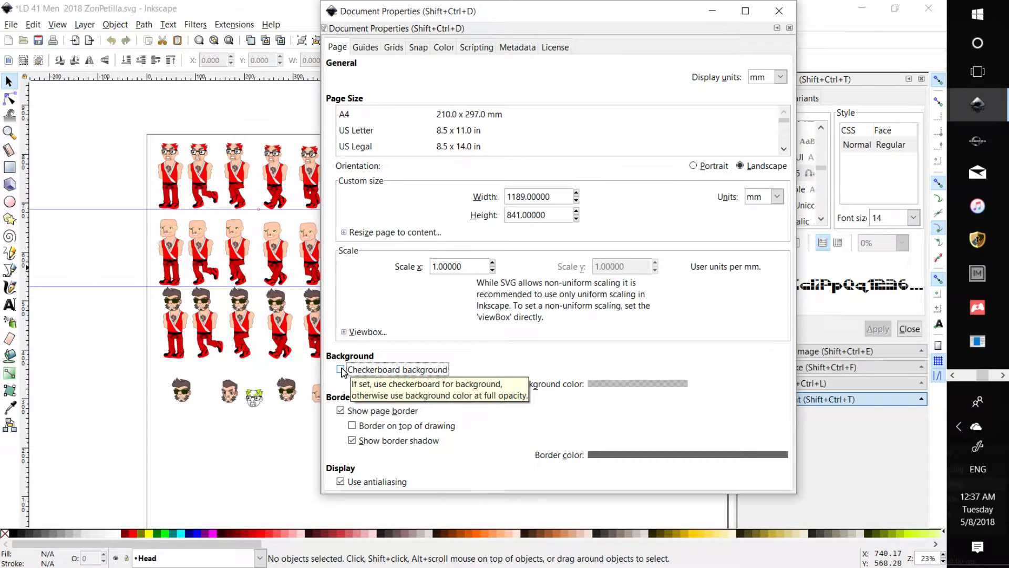
{"action": "left_click", "coordinate": [341, 369]}
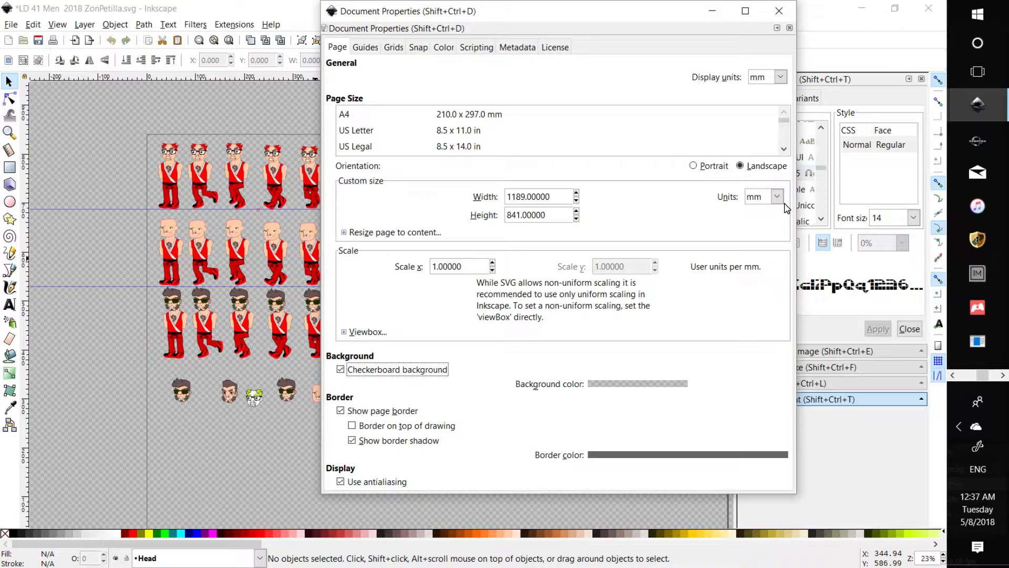
Change the page size units from mm to px, reading about 4493.86 by 3178.58.
{"action": "left_click", "coordinate": [776, 196]}
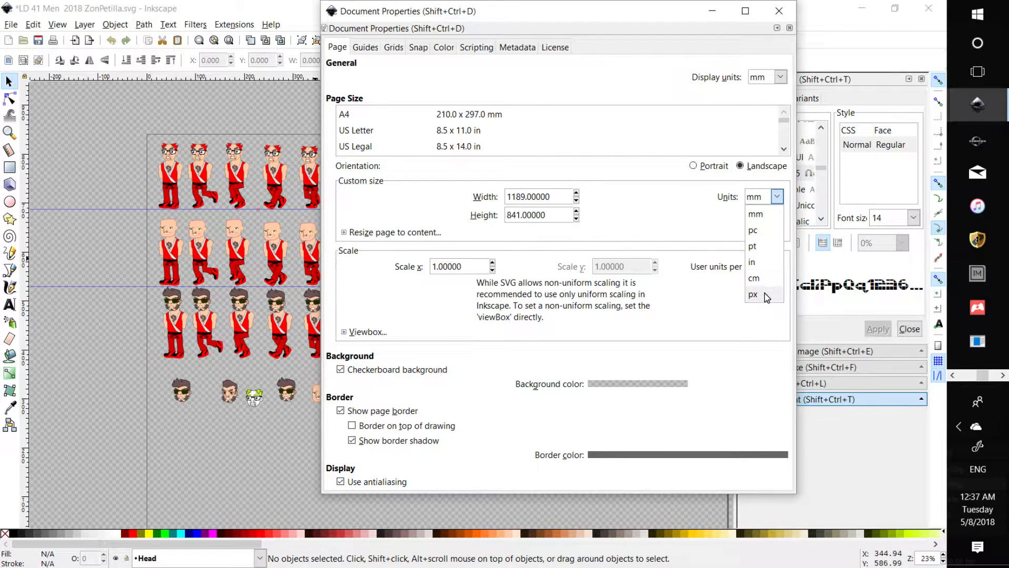
{"action": "left_click", "coordinate": [755, 214]}
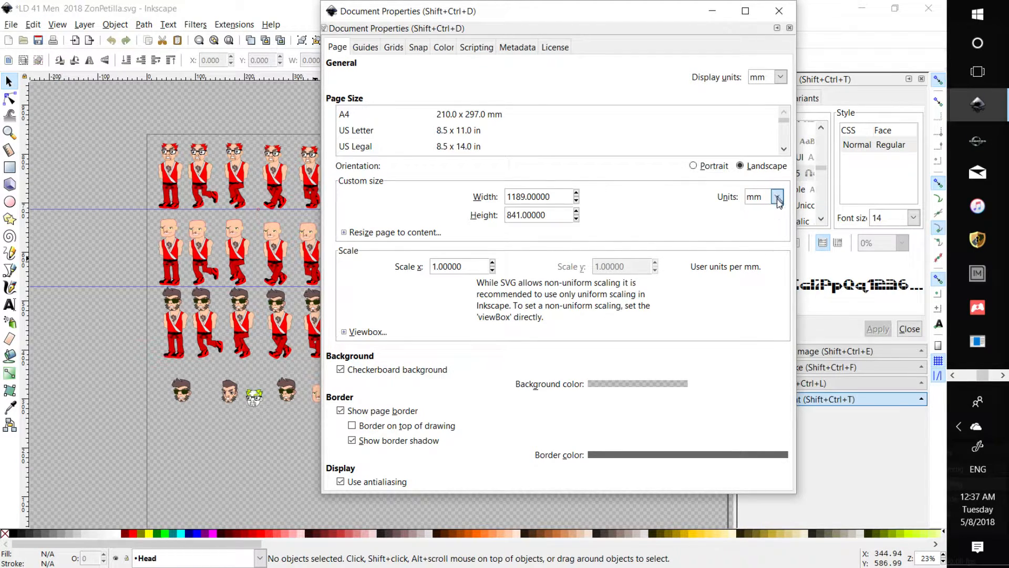
{"action": "left_click", "coordinate": [777, 196]}
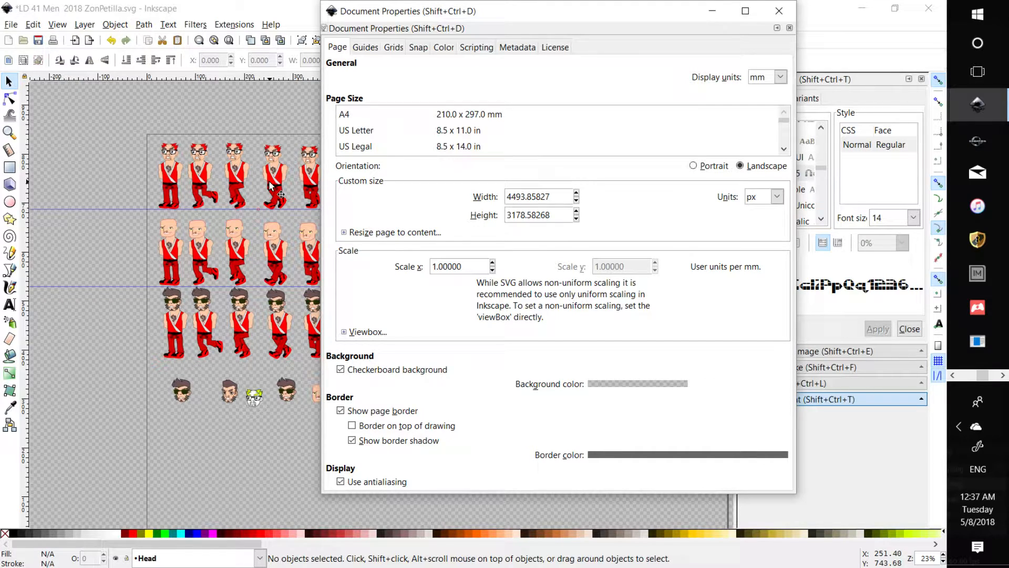
{"action": "mouse_move", "coordinate": [647, 109]}
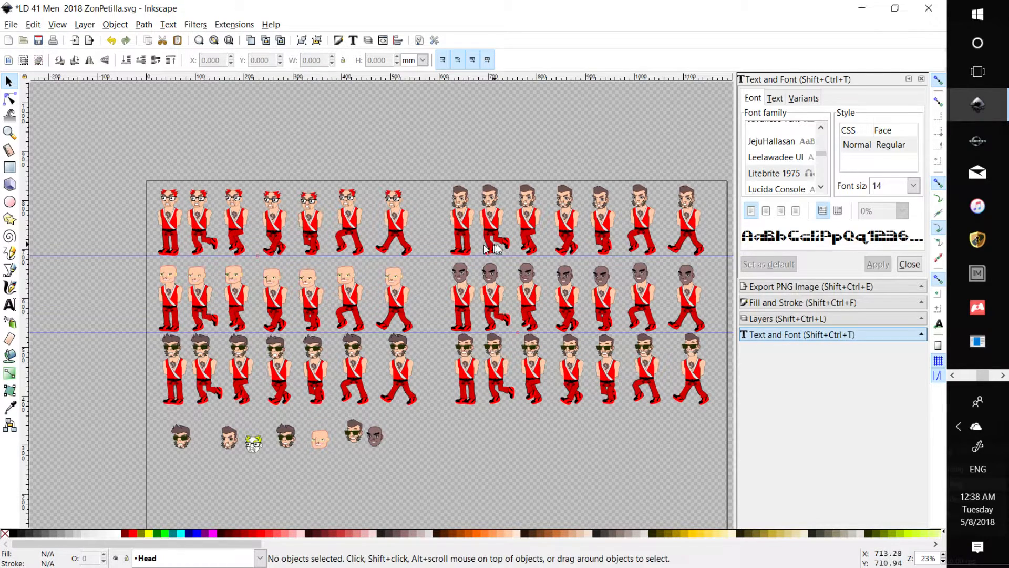
{"action": "mouse_move", "coordinate": [546, 252]}
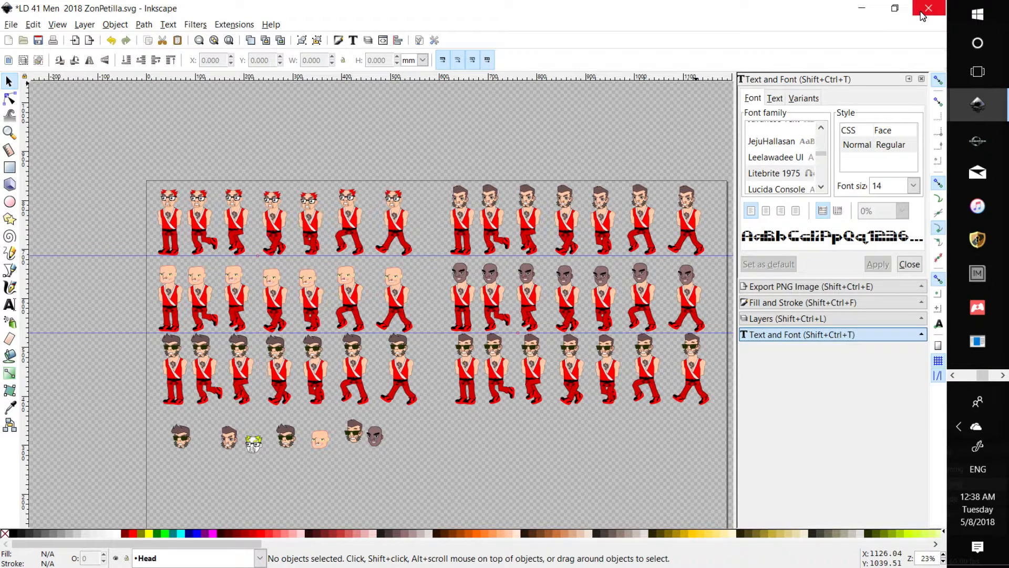
Close Inkscape and show the YouTube video '2D Skeletal Deformation Comes to Godot 3'.
{"action": "left_click", "coordinate": [929, 9]}
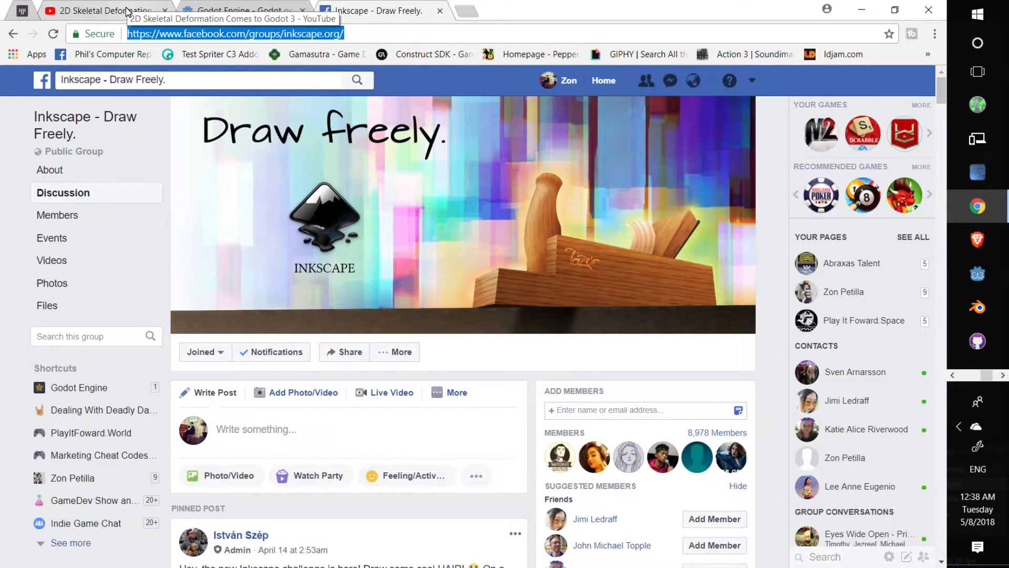
{"action": "left_click", "coordinate": [97, 11]}
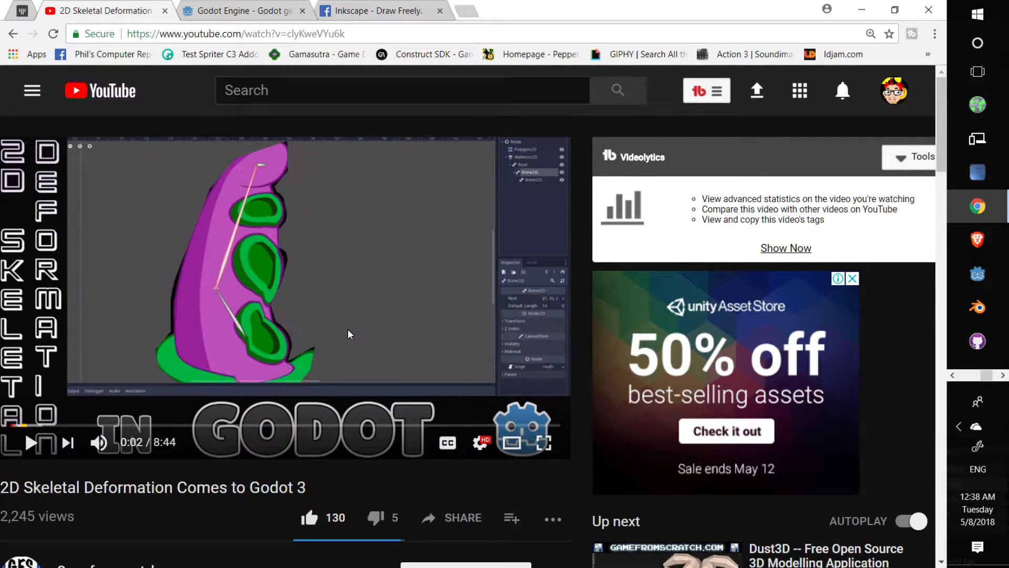
Skim the Godot 2D skeletal deform article down past the rigged robot to its headline.
{"action": "scroll", "scroll_direction": "down", "scroll_amount": 3}
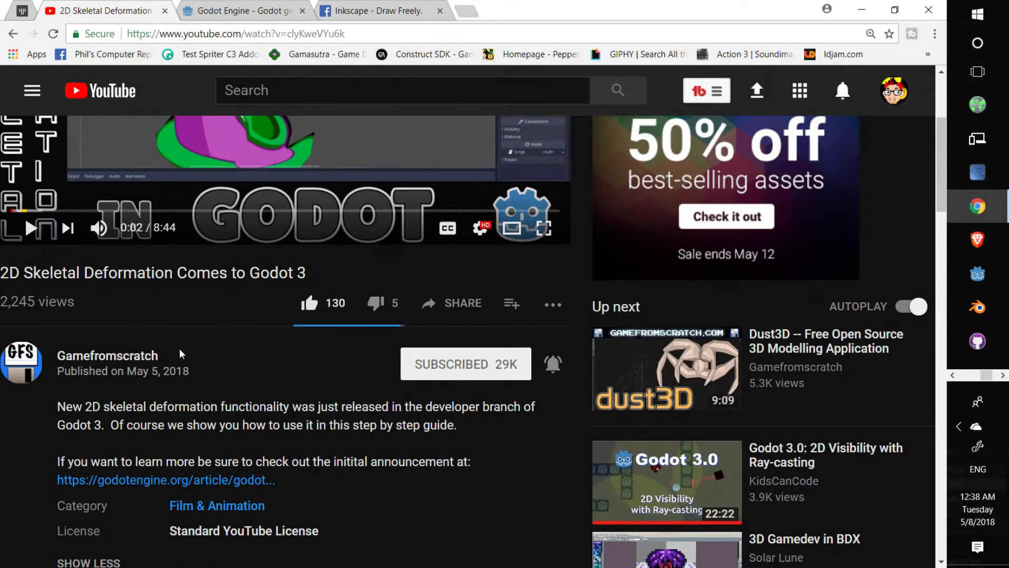
{"action": "mouse_move", "coordinate": [183, 256]}
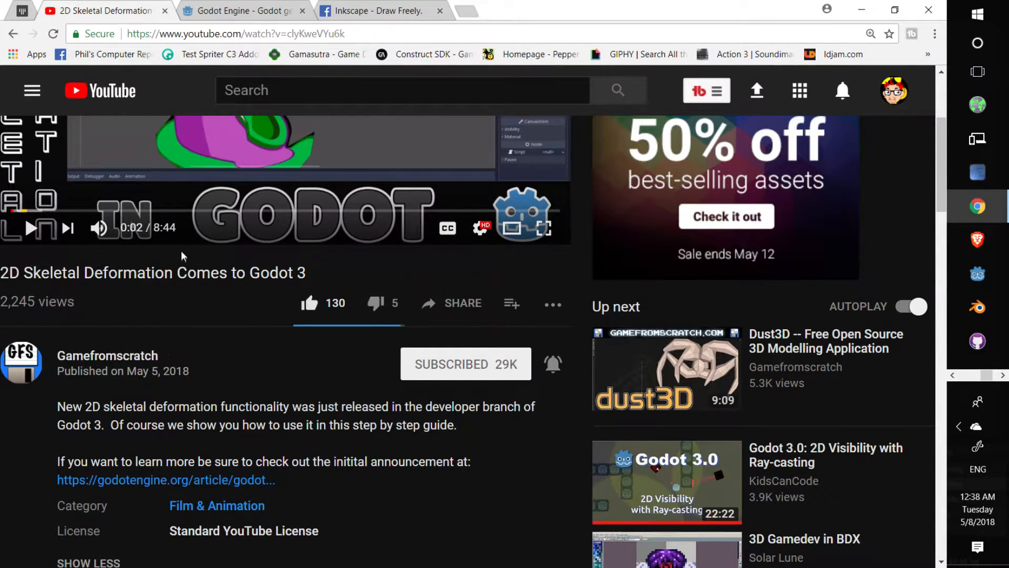
{"action": "left_click", "coordinate": [245, 11]}
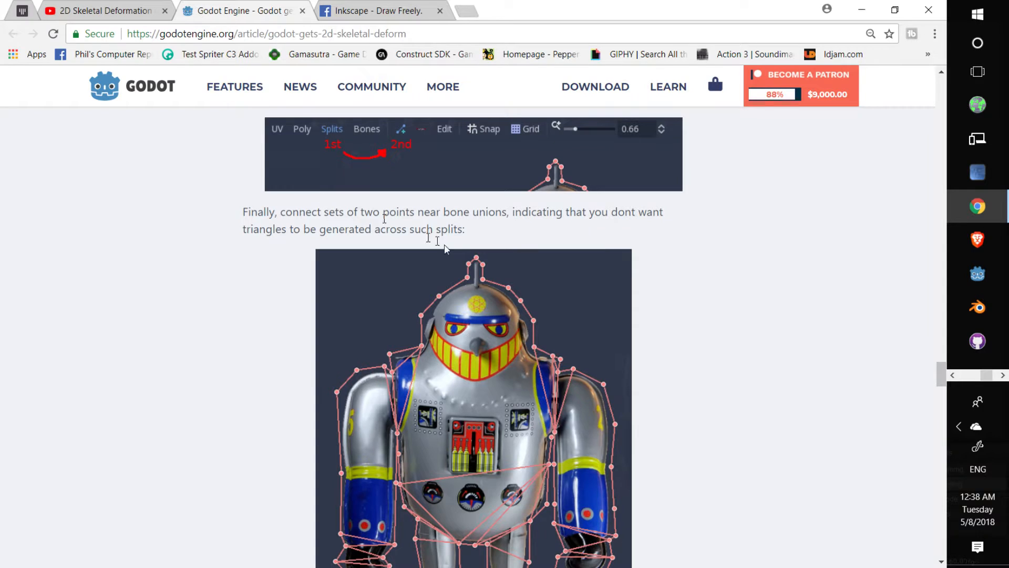
{"action": "scroll", "scroll_direction": "down", "scroll_amount": 3}
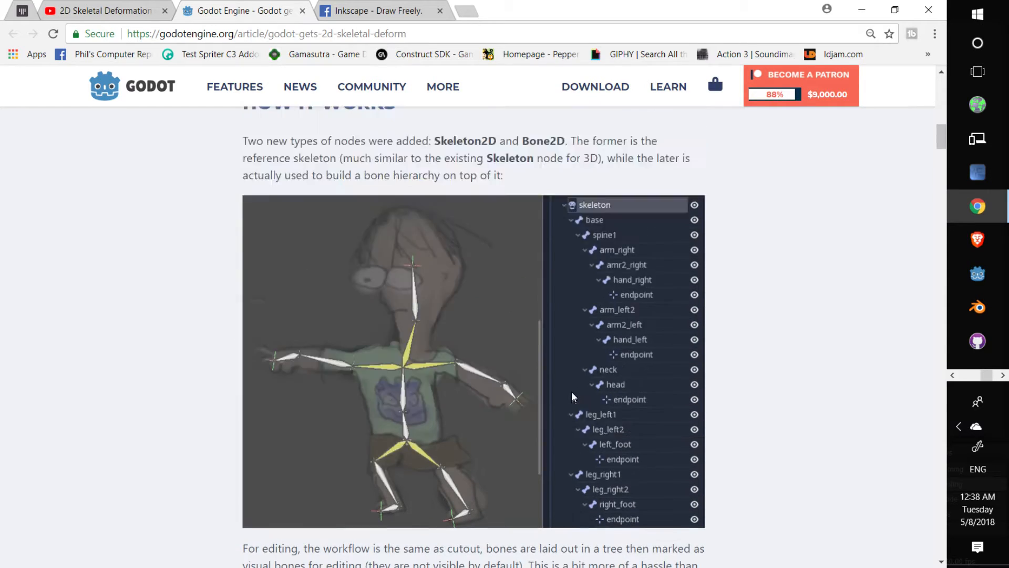
{"action": "scroll", "scroll_direction": "up", "scroll_amount": 3}
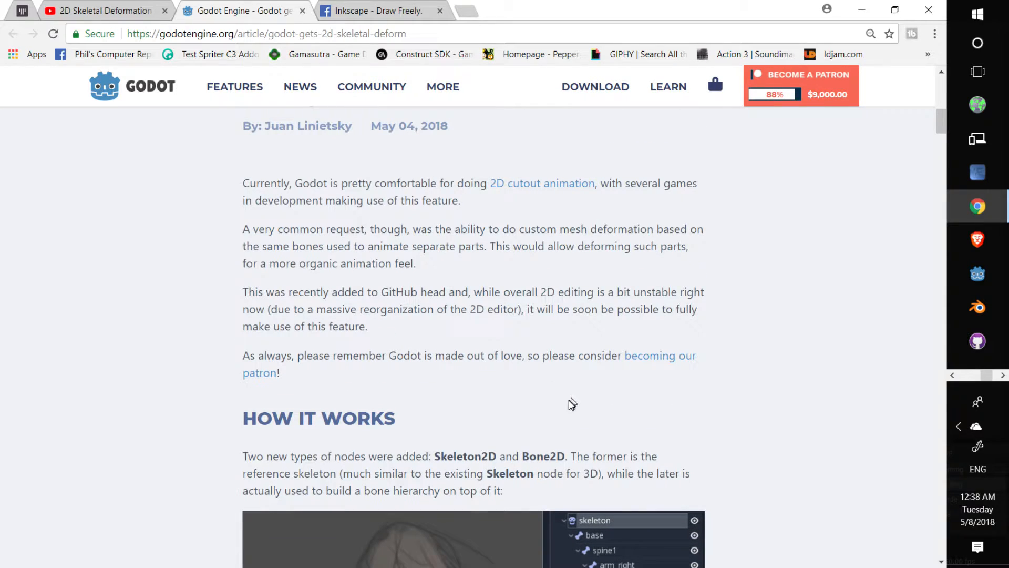
{"action": "mouse_move", "coordinate": [560, 407]}
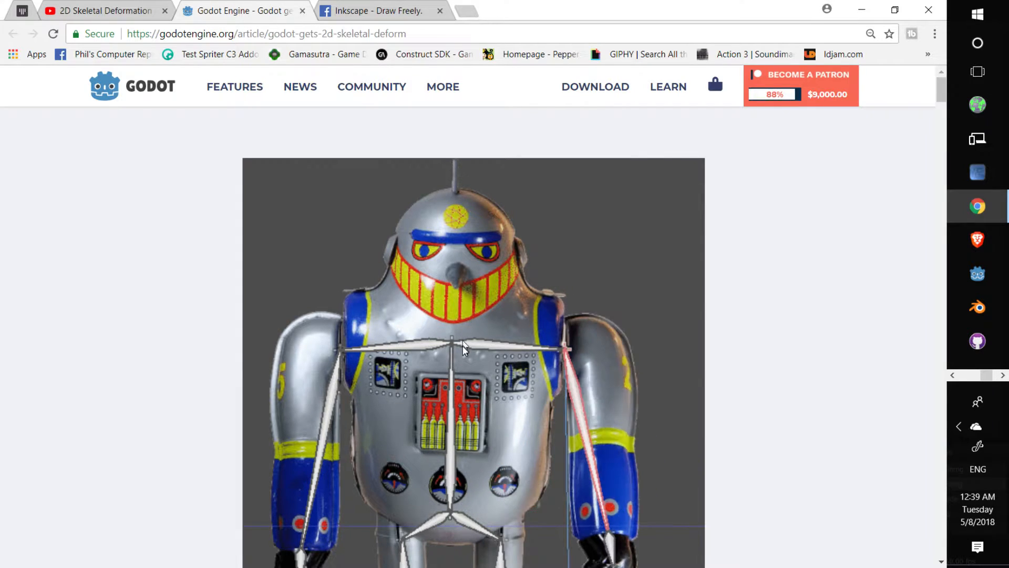
{"action": "scroll", "scroll_direction": "down", "scroll_amount": 3}
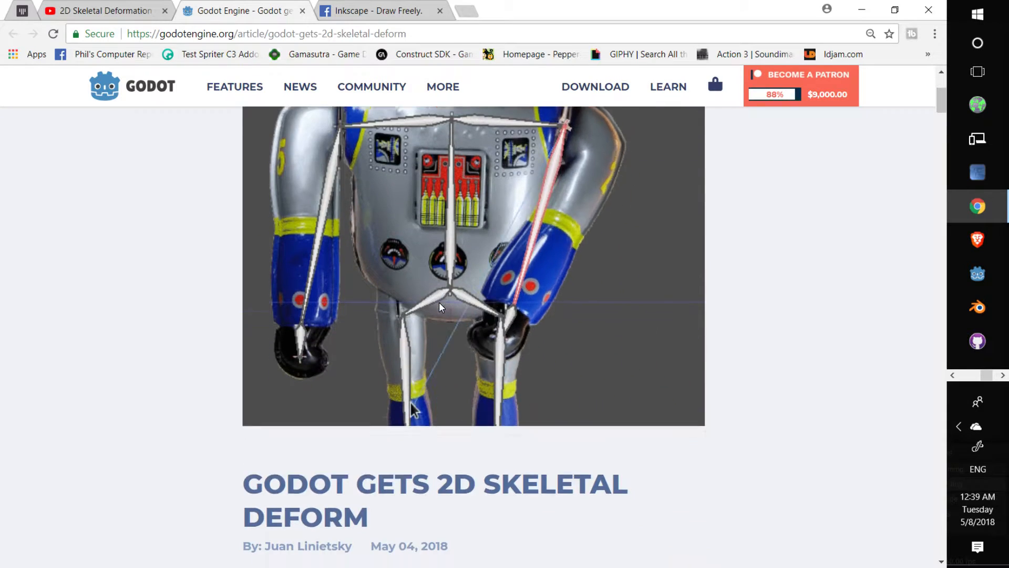
{"action": "scroll", "scroll_direction": "down", "scroll_amount": 3}
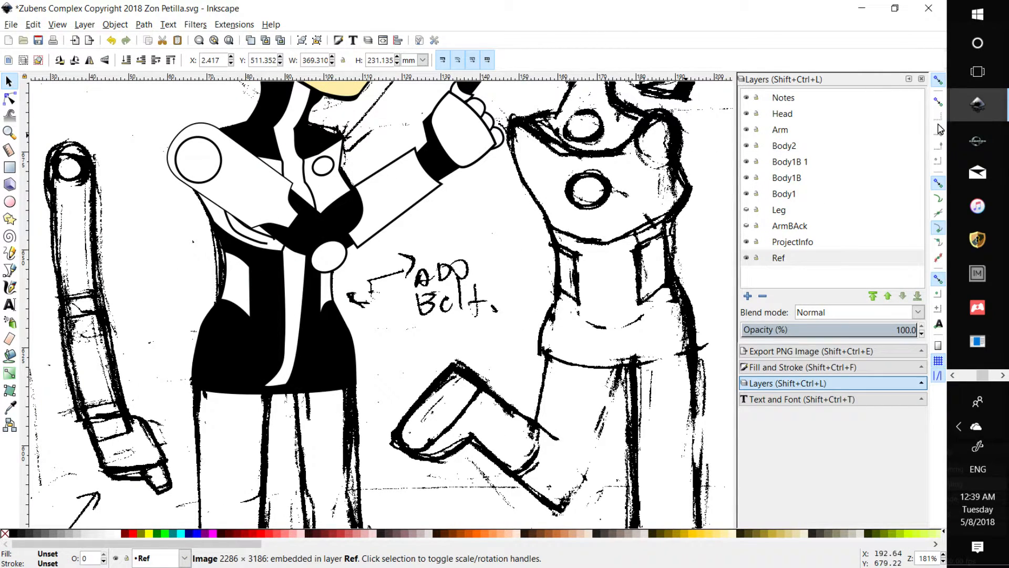
Select the Ref sketch layer and remove the Body1 torso piece's fill.
{"action": "left_click", "coordinate": [779, 257]}
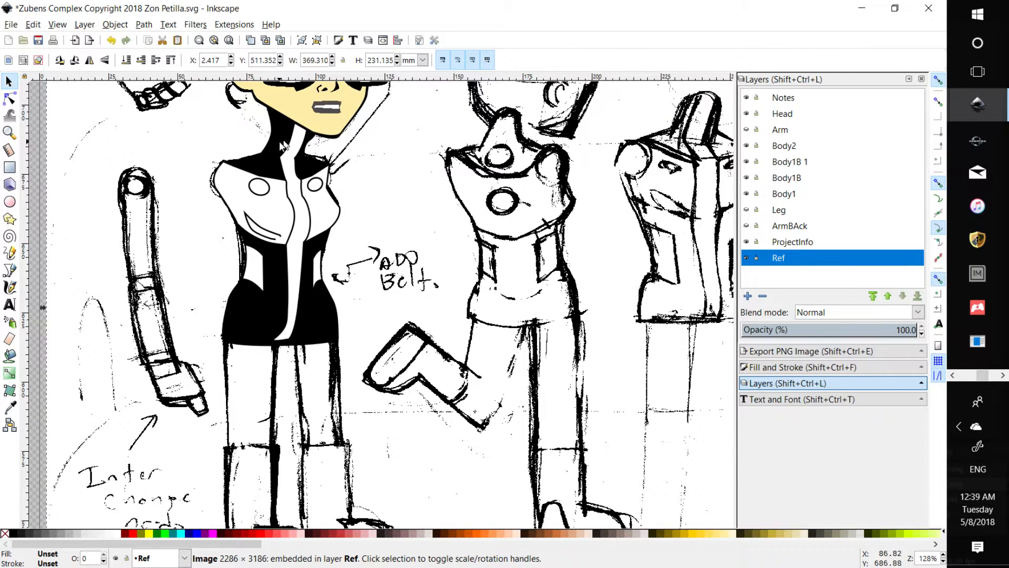
{"action": "mouse_move", "coordinate": [270, 269]}
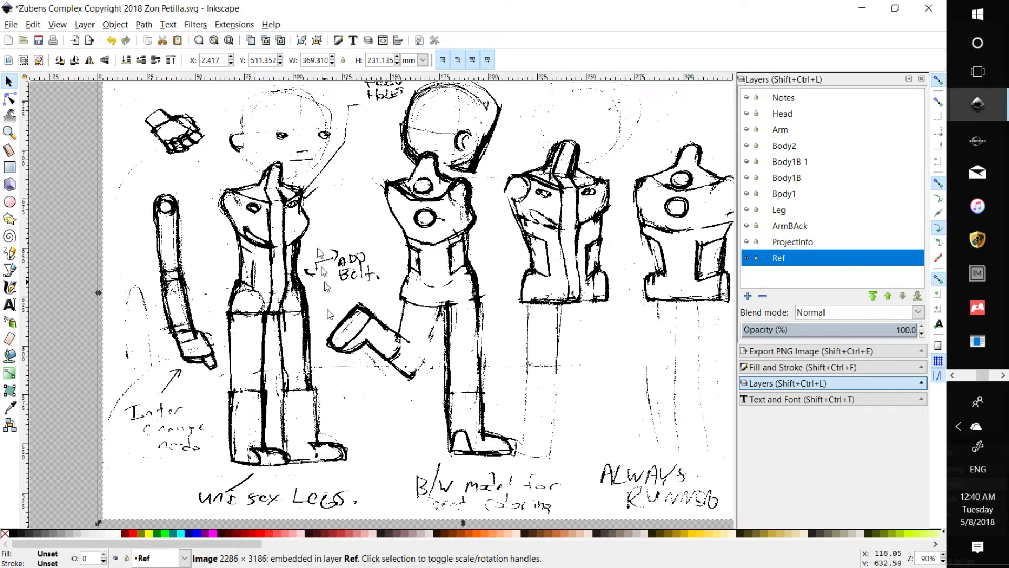
{"action": "mouse_move", "coordinate": [183, 195]}
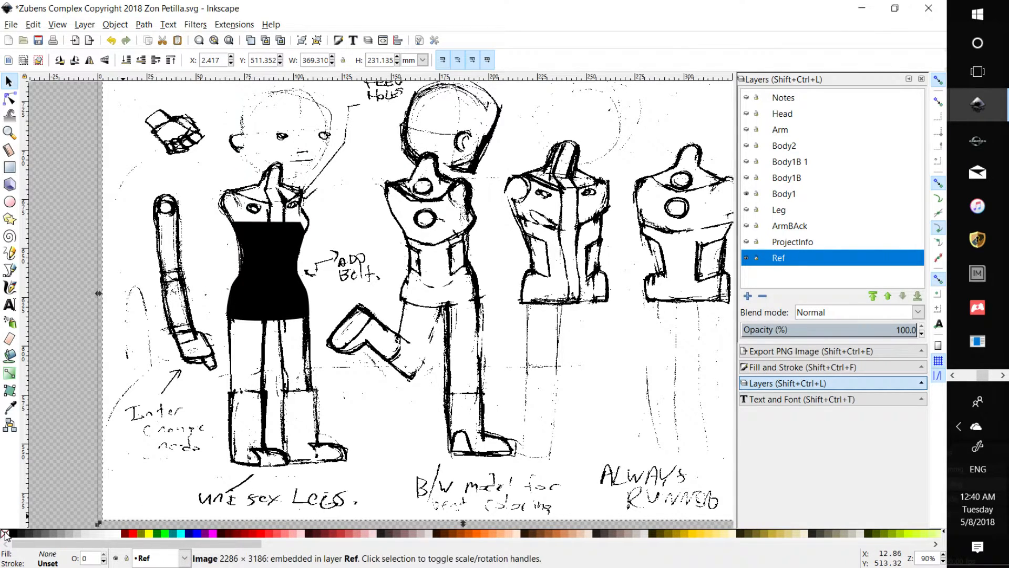
{"action": "left_click", "coordinate": [267, 258]}
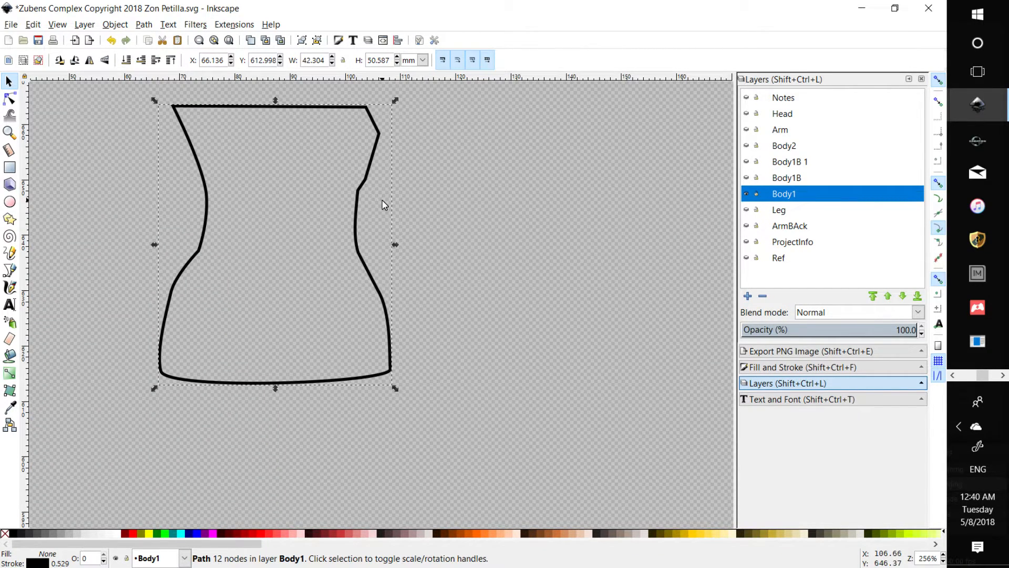
Save the file, reselect the Ref sketch layer and start editing its opacity.
{"action": "key", "text": "ctrl+s"}
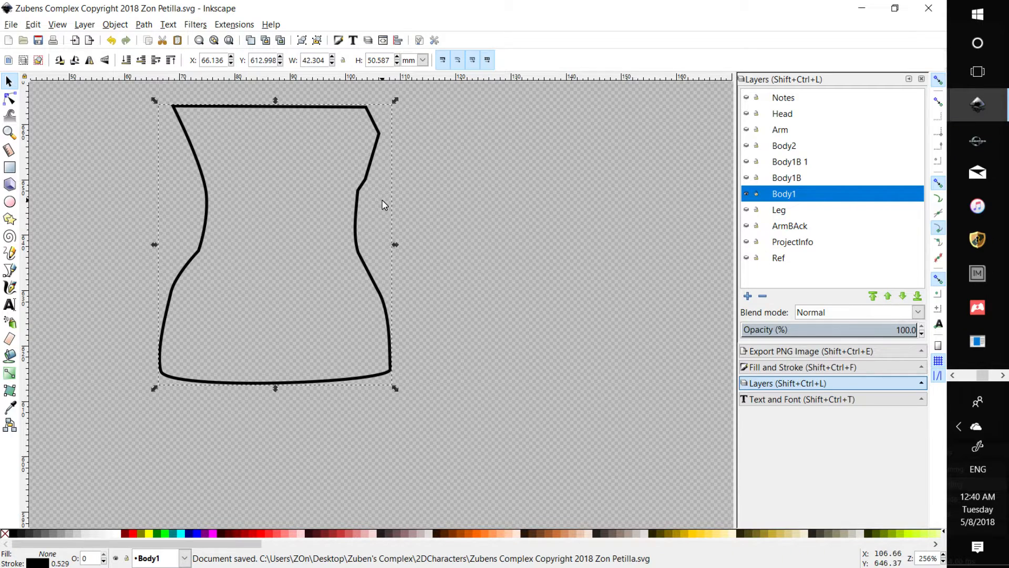
{"action": "mouse_move", "coordinate": [451, 266]}
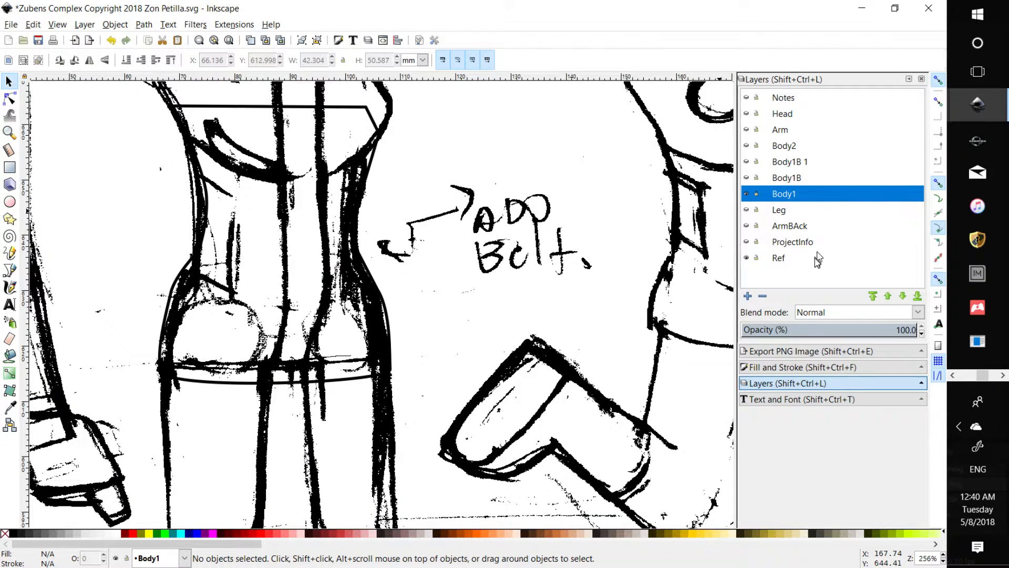
{"action": "left_click", "coordinate": [779, 258]}
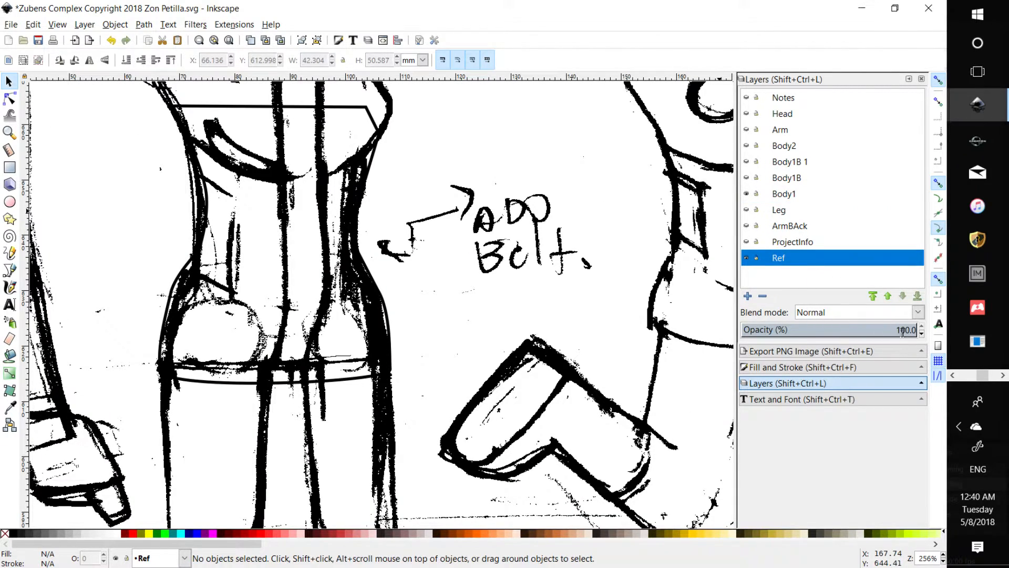
{"action": "left_click", "coordinate": [905, 330]}
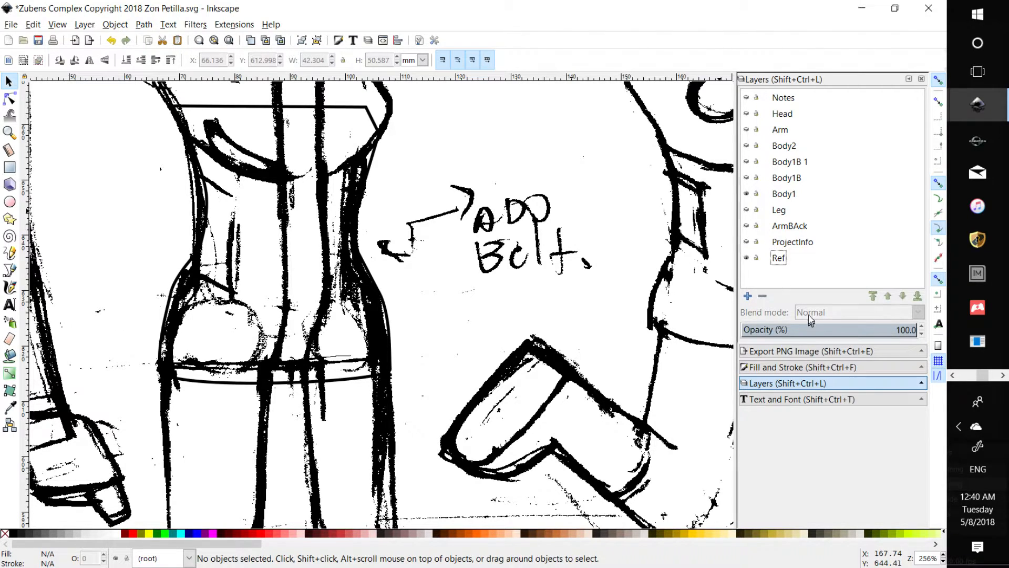
{"action": "left_click", "coordinate": [792, 241]}
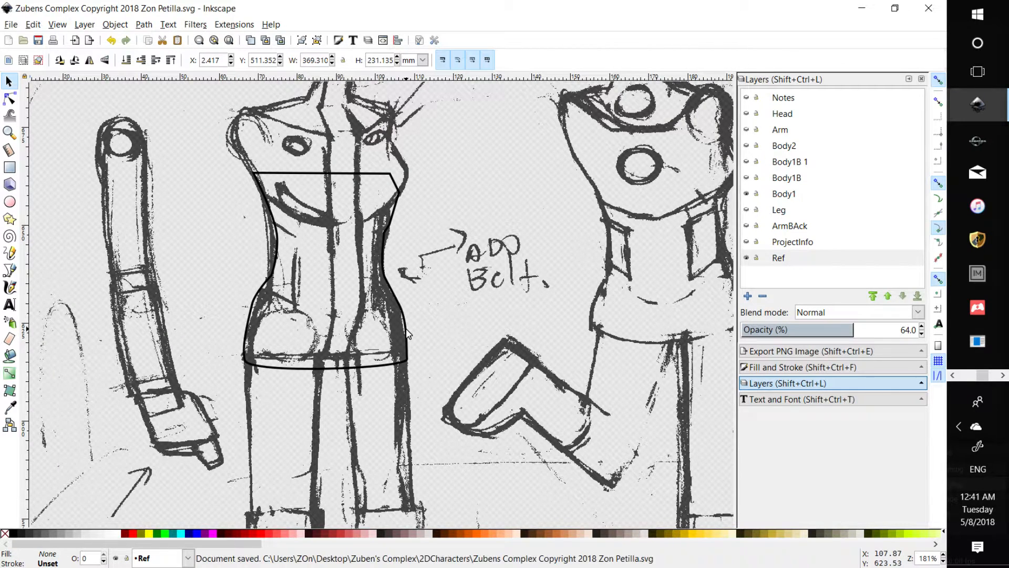
{"action": "mouse_move", "coordinate": [335, 290]}
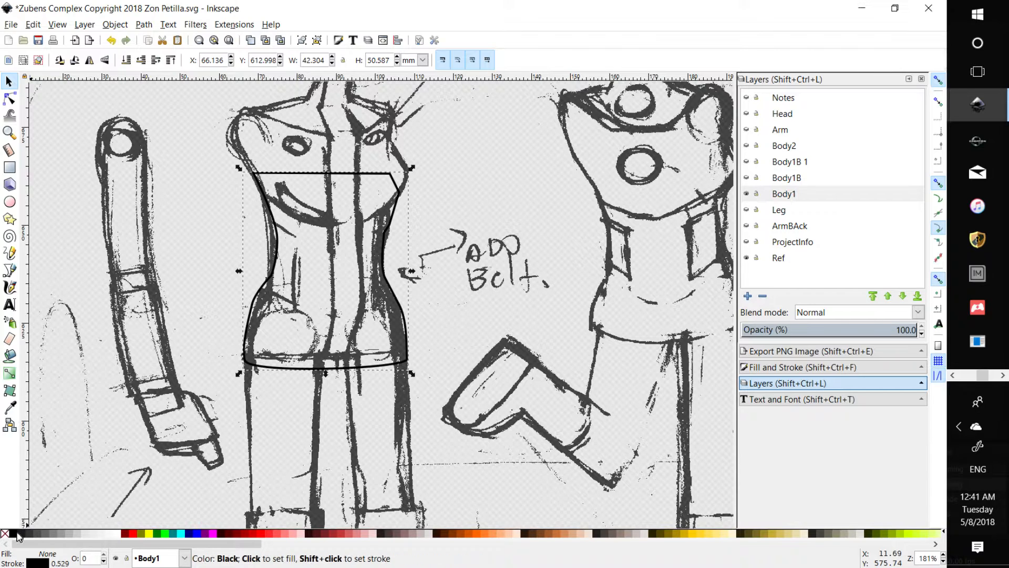
Fill the torso piece black again, unhide the other body layers, and switch to Chrome.
{"action": "left_click", "coordinate": [9, 534]}
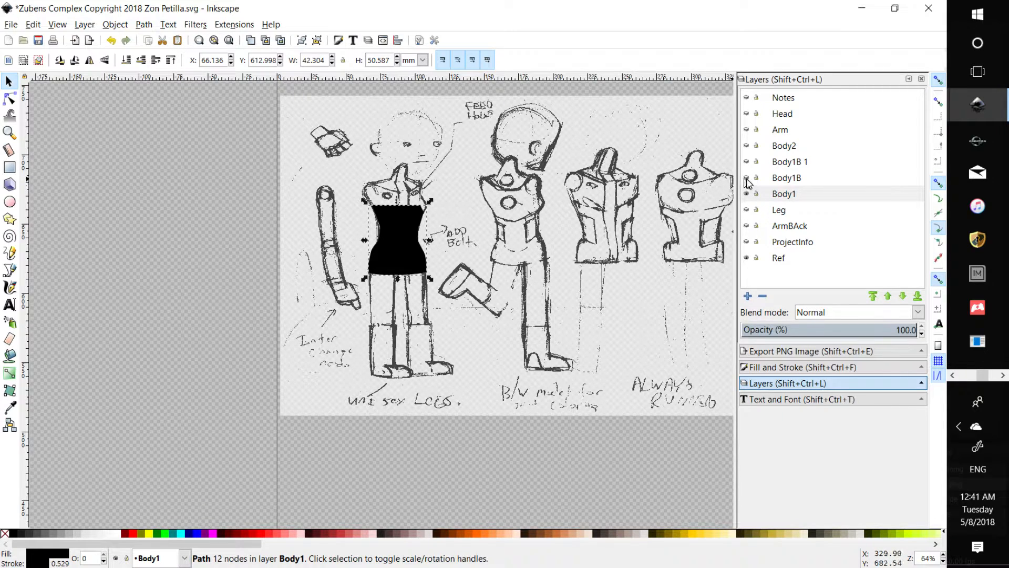
{"action": "left_click", "coordinate": [783, 193]}
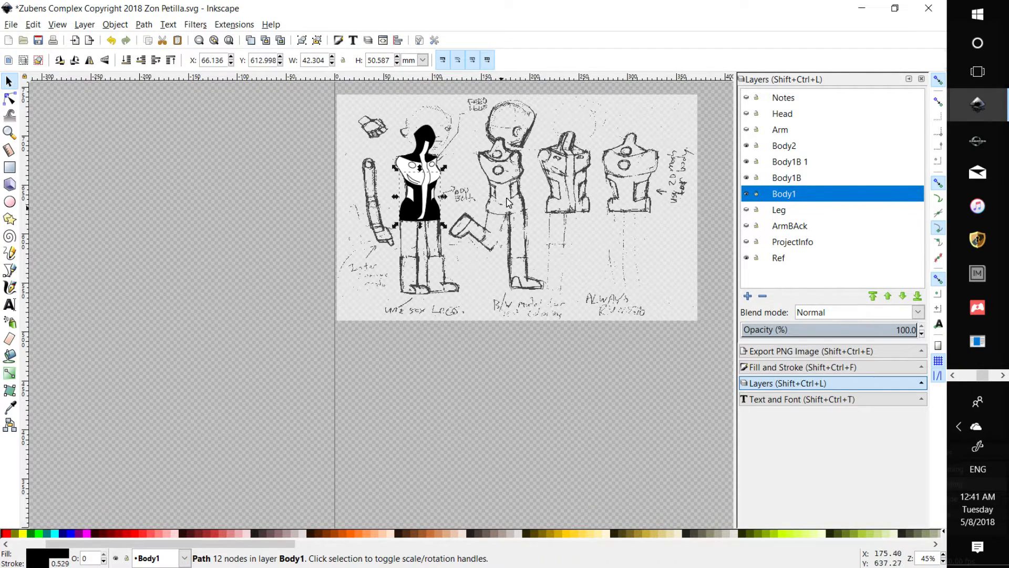
{"action": "key", "text": "alt+tab"}
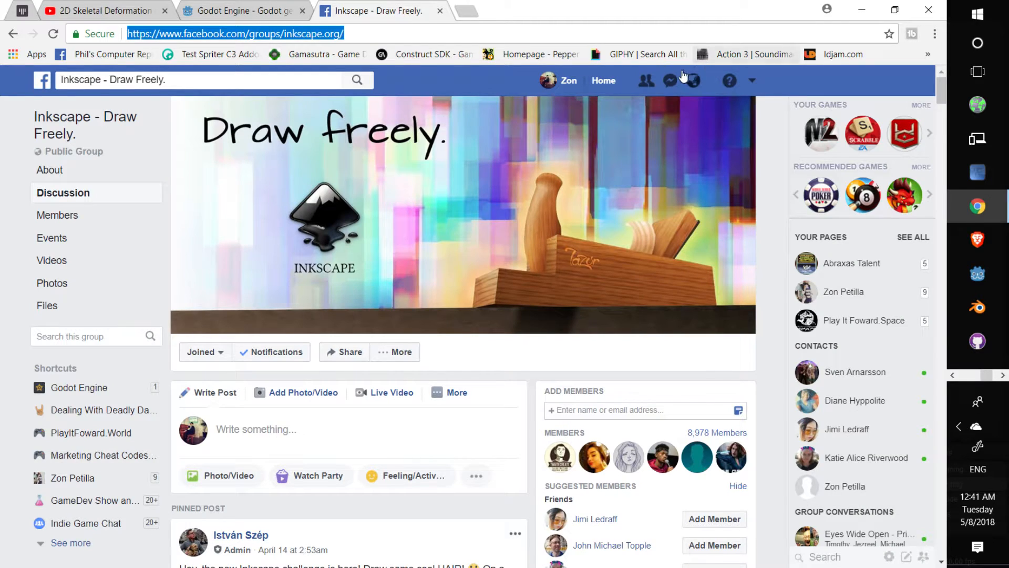
Open the most recent Messenger conversation and scroll back to the shared character sketch photo.
{"action": "left_click", "coordinate": [671, 80]}
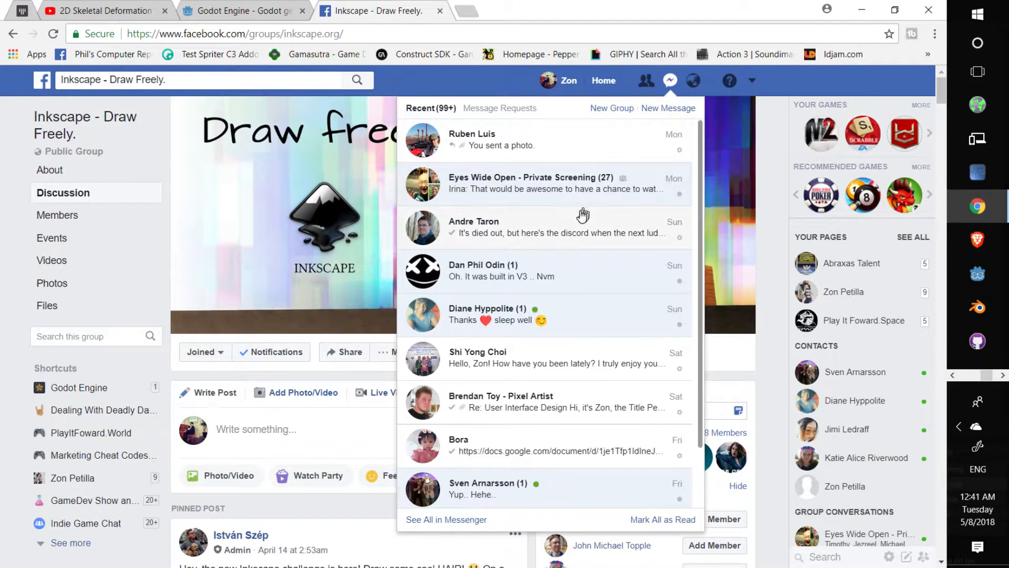
{"action": "left_click", "coordinate": [472, 140]}
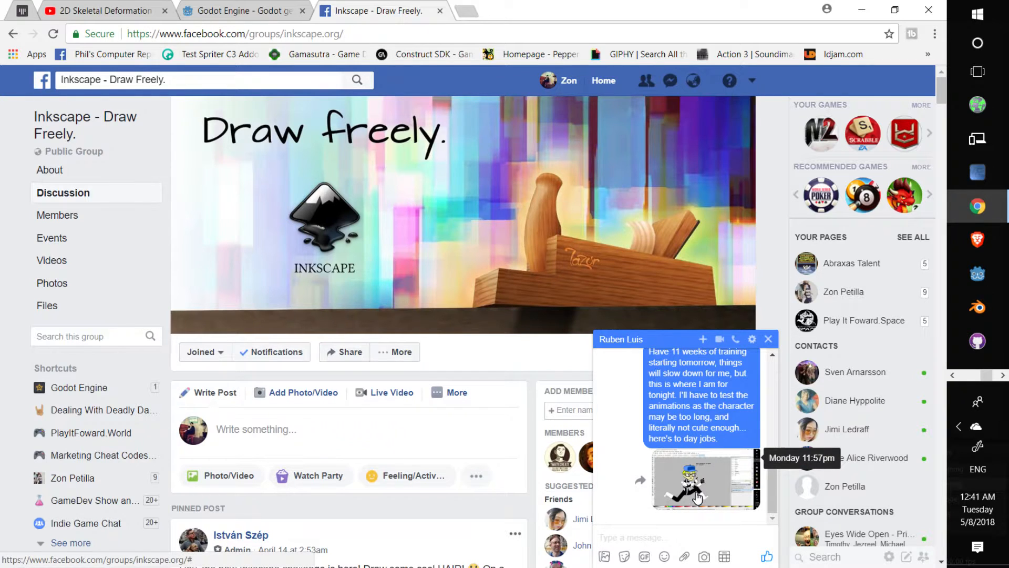
{"action": "scroll", "scroll_direction": "down", "scroll_amount": 3}
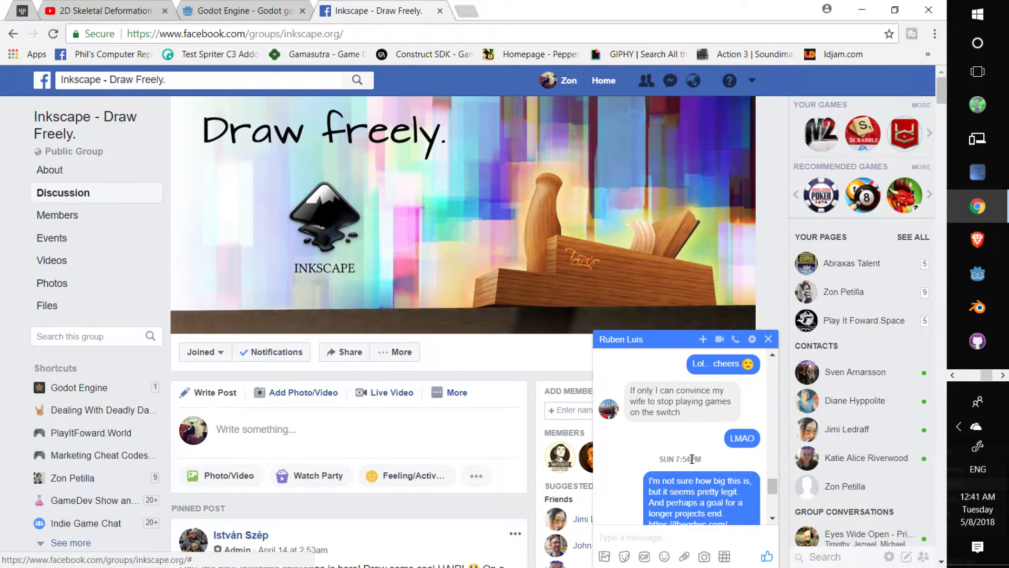
{"action": "scroll", "scroll_direction": "down", "scroll_amount": 3}
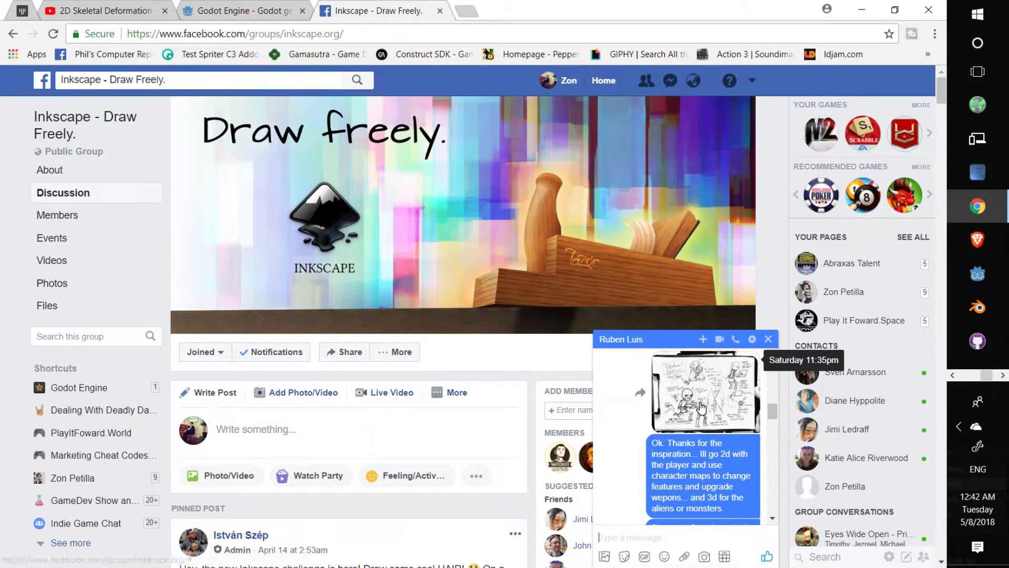
{"action": "left_click", "coordinate": [703, 392]}
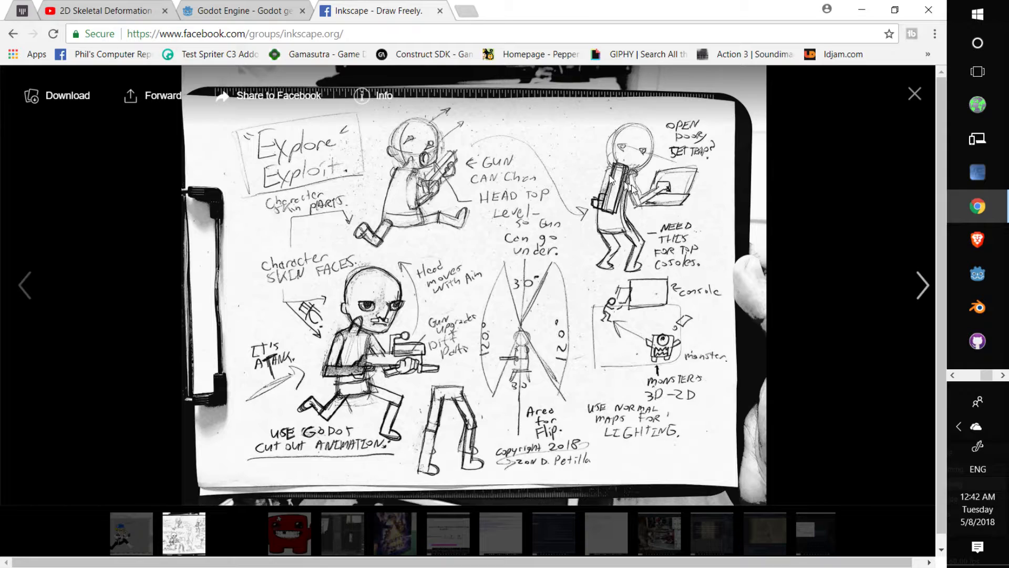
{"action": "mouse_move", "coordinate": [637, 361]}
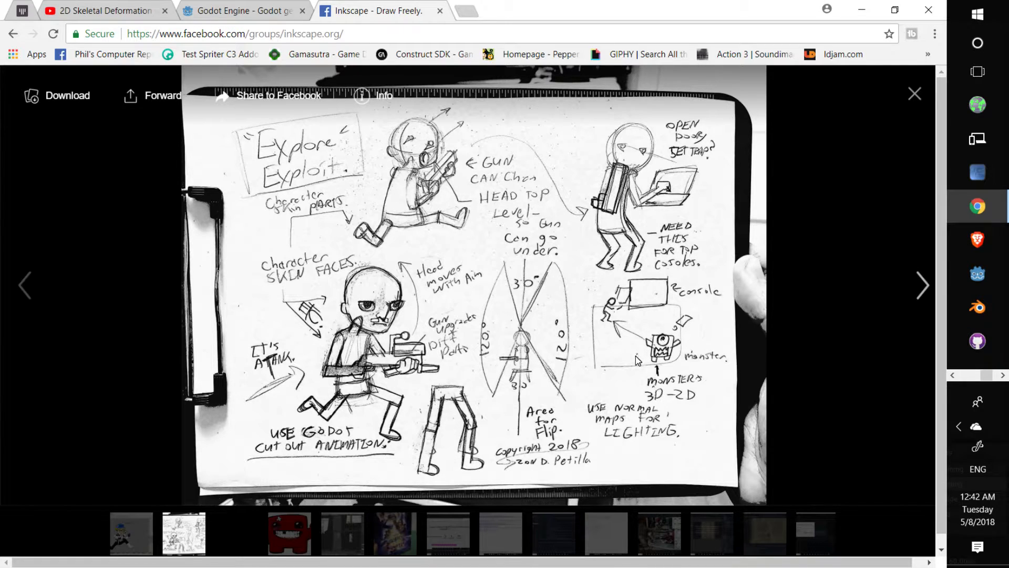
{"action": "mouse_move", "coordinate": [338, 163]}
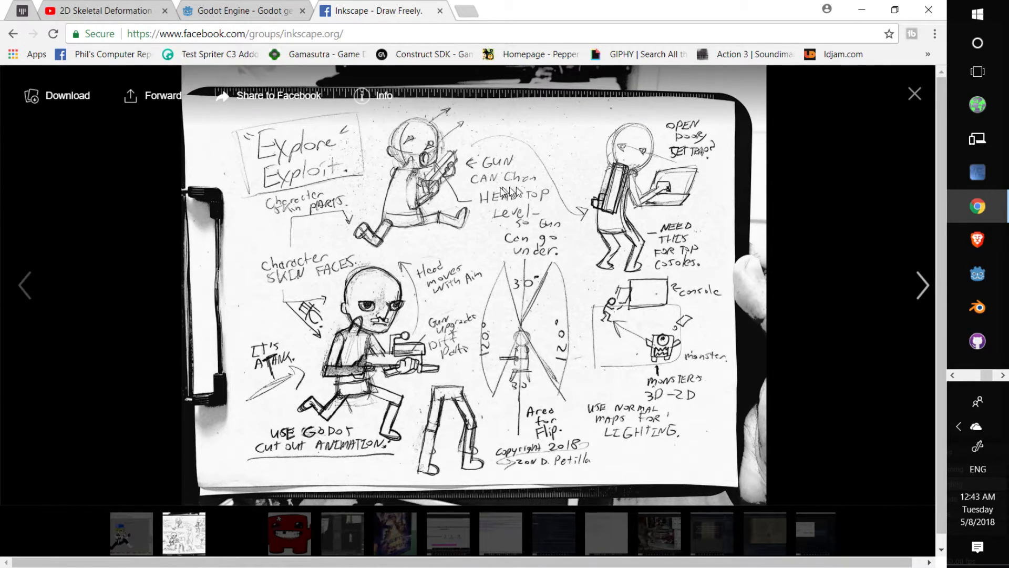
{"action": "mouse_move", "coordinate": [613, 206]}
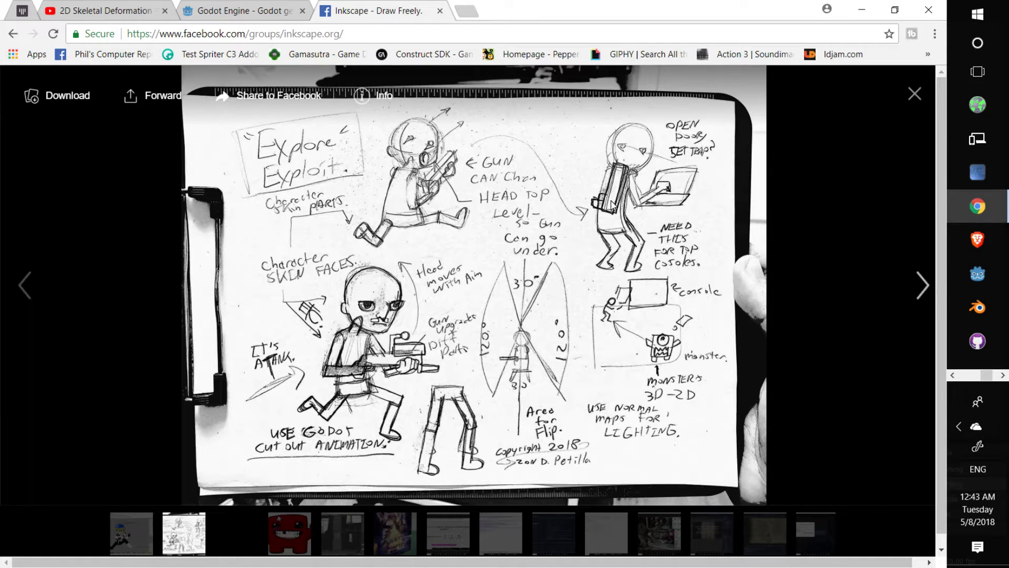
{"action": "mouse_move", "coordinate": [562, 454]}
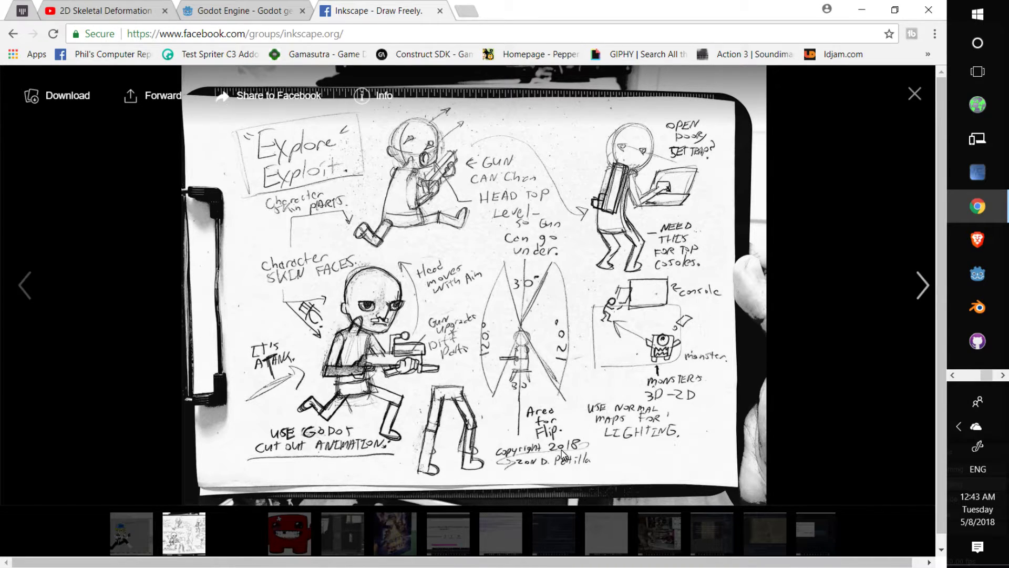
{"action": "mouse_move", "coordinate": [444, 295]}
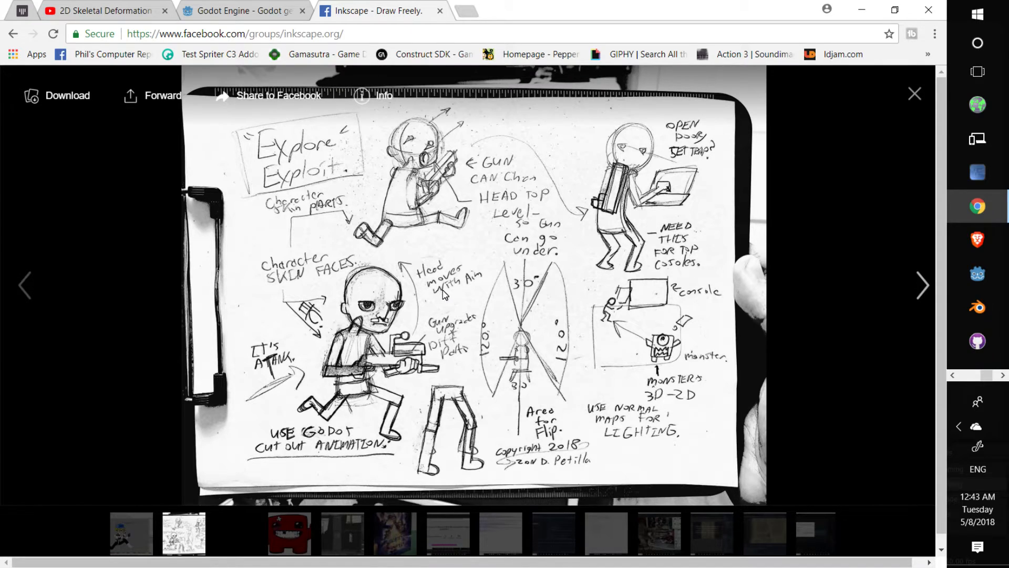
{"action": "mouse_move", "coordinate": [745, 295]}
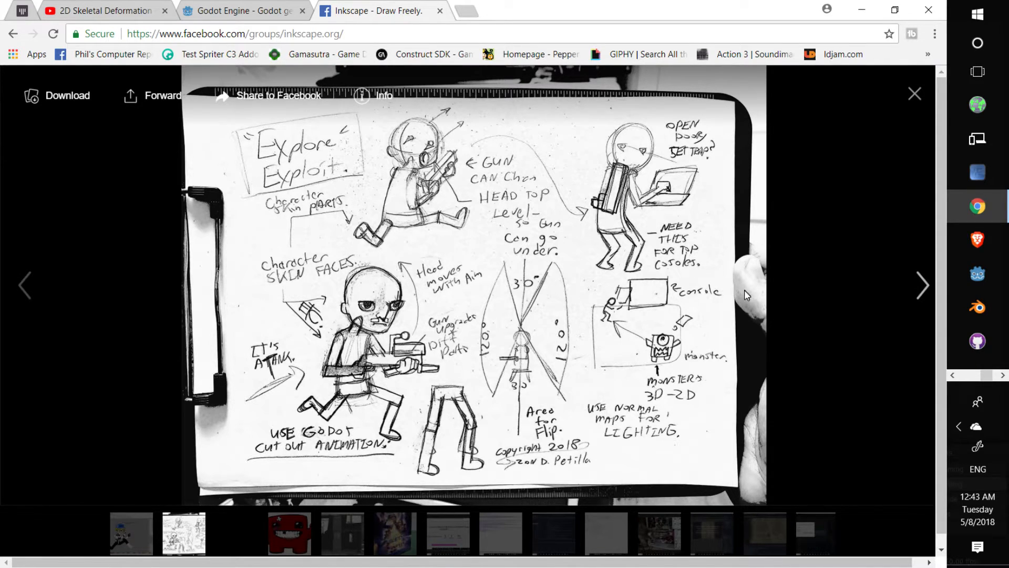
{"action": "mouse_move", "coordinate": [599, 298]}
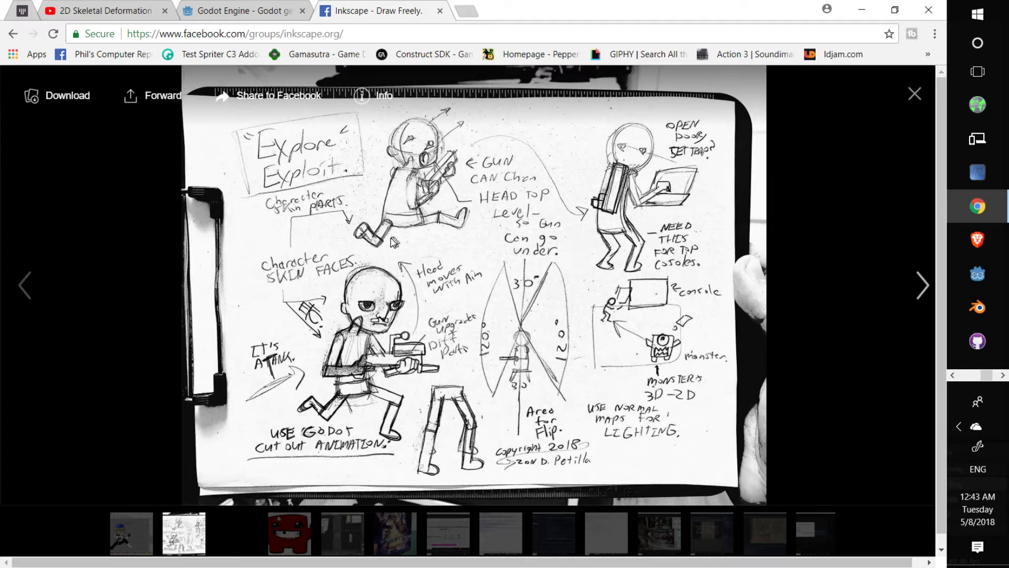
{"action": "mouse_move", "coordinate": [434, 232]}
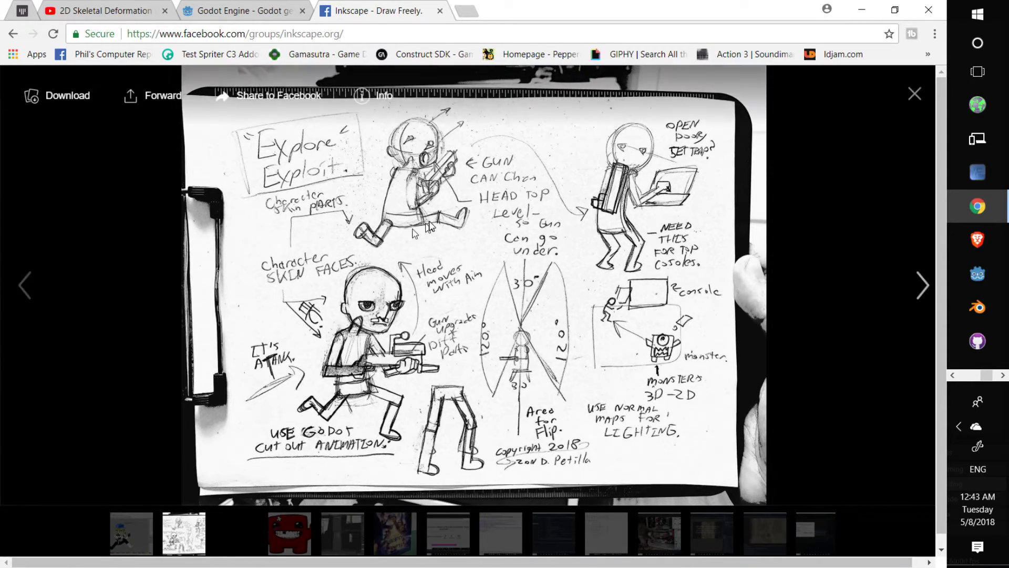
{"action": "mouse_move", "coordinate": [634, 293]}
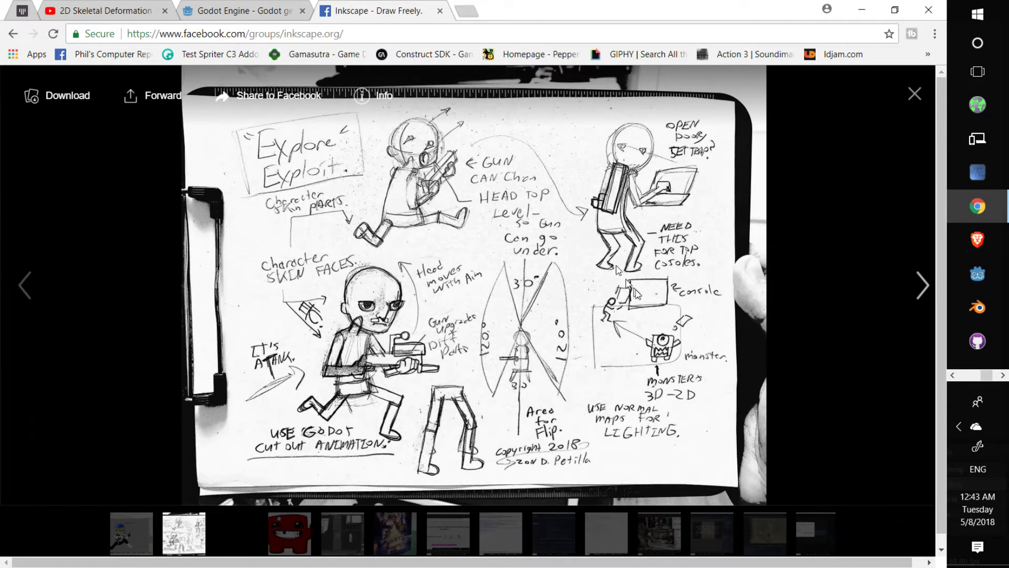
{"action": "mouse_move", "coordinate": [213, 81]}
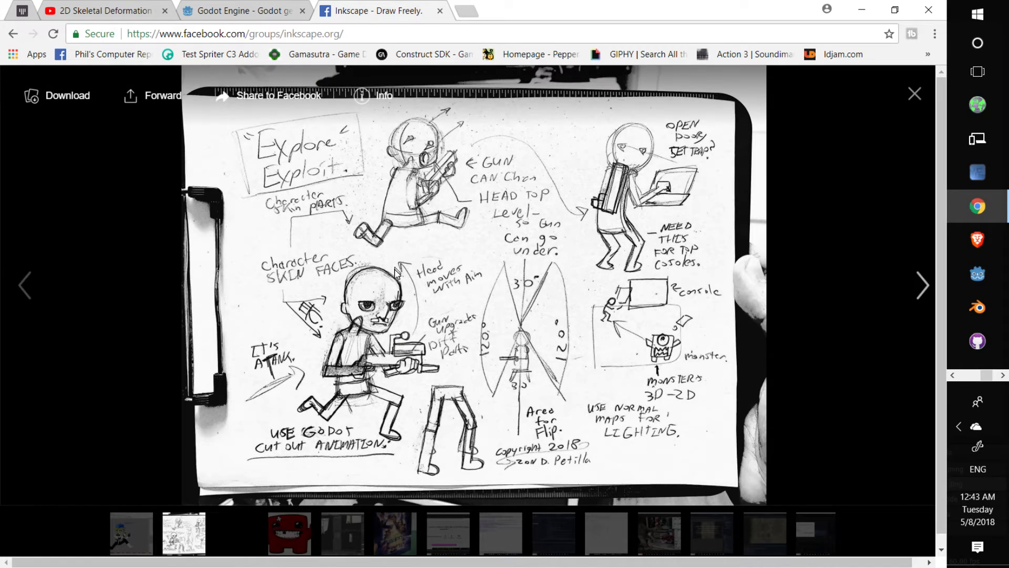
{"action": "mouse_move", "coordinate": [434, 224]}
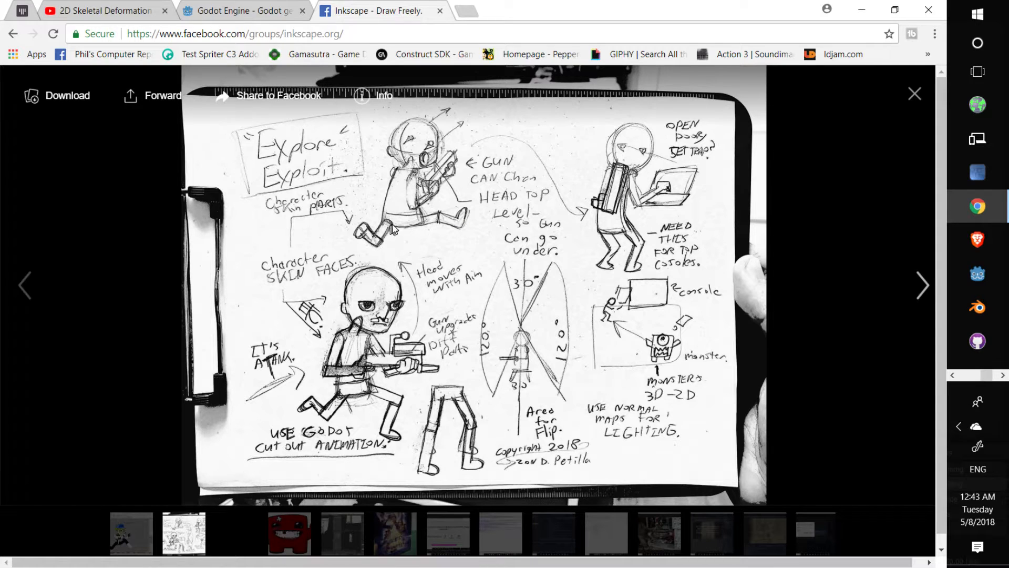
{"action": "mouse_move", "coordinate": [358, 330]}
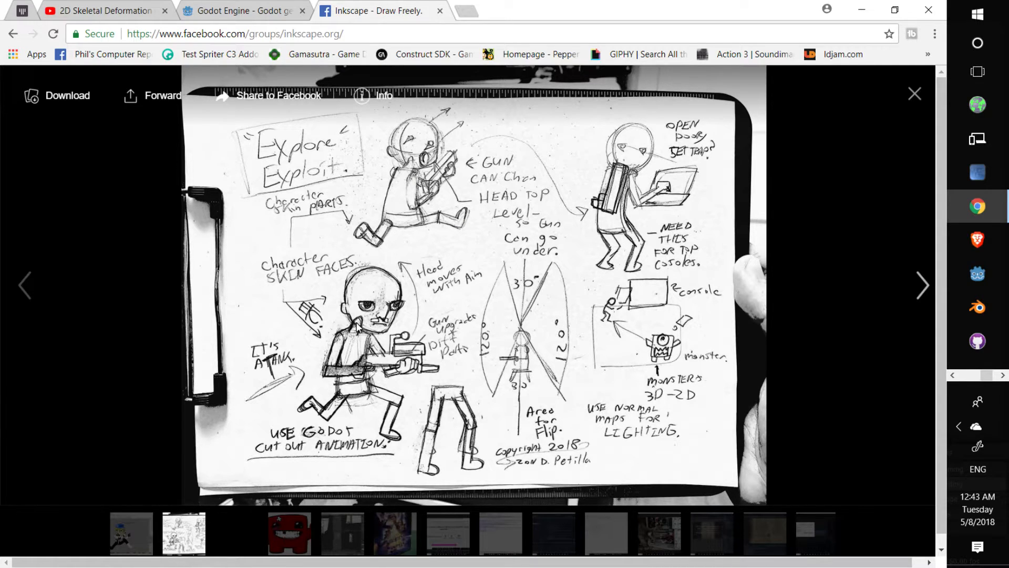
Drag the Head group down toward the body in the Zubens drawing, then return to the sketch photo.
{"action": "left_click", "coordinate": [377, 10]}
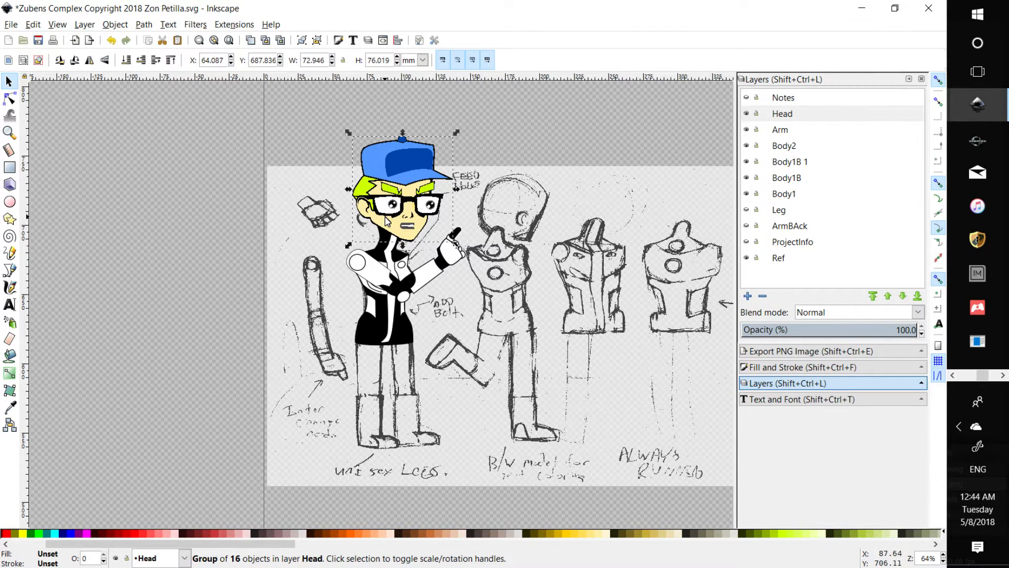
{"action": "left_click_drag", "start_coordinate": [401, 192], "coordinate": [399, 190]}
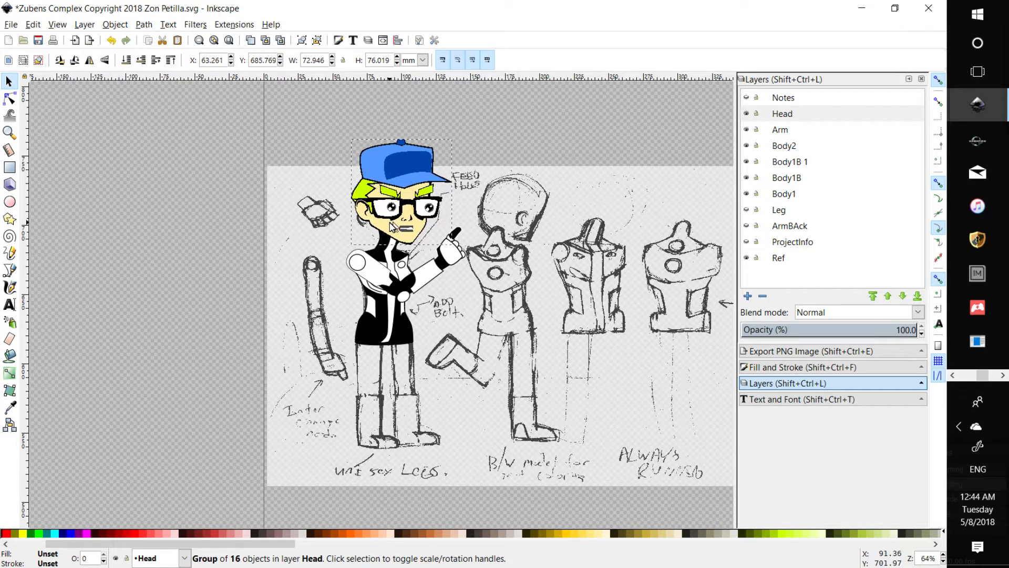
{"action": "left_click_drag", "start_coordinate": [399, 193], "coordinate": [407, 188]}
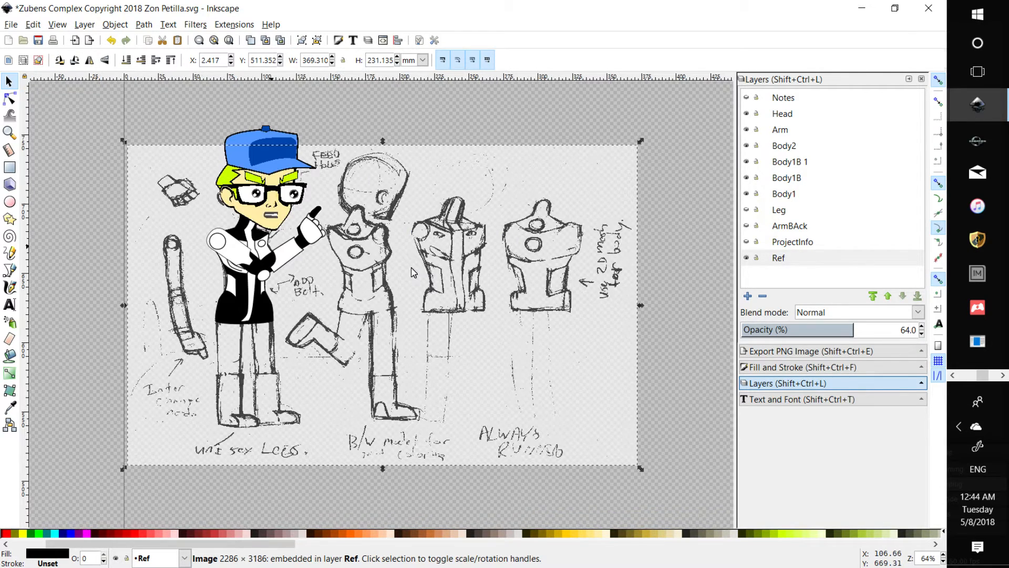
{"action": "key", "text": "alt+tab"}
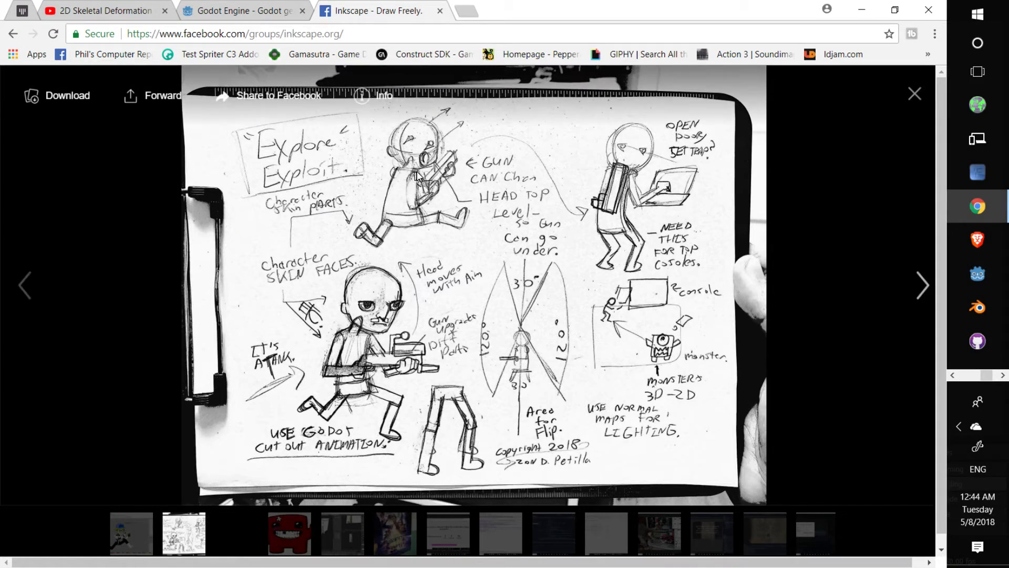
{"action": "mouse_move", "coordinate": [362, 335]}
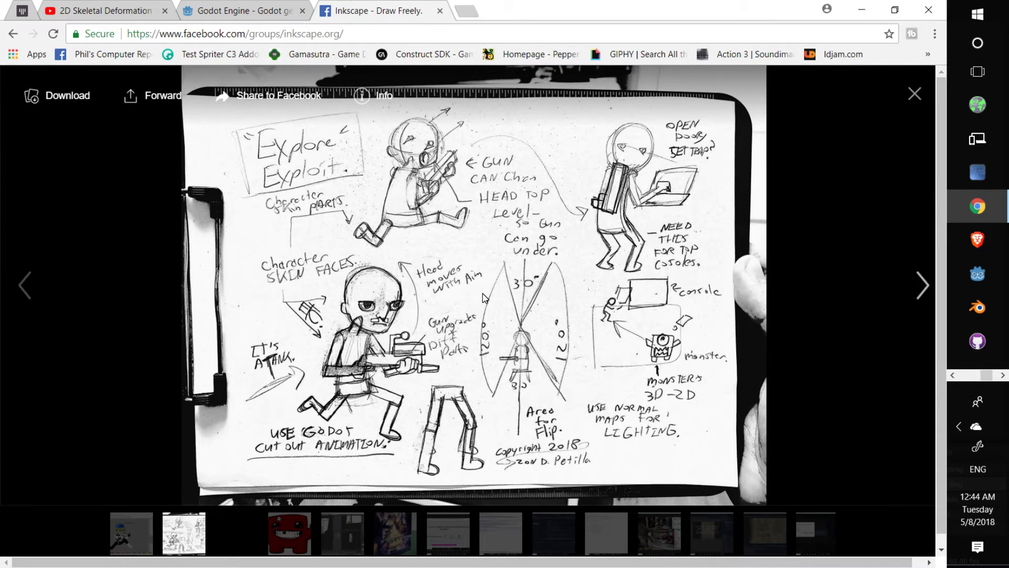
{"action": "mouse_move", "coordinate": [484, 288]}
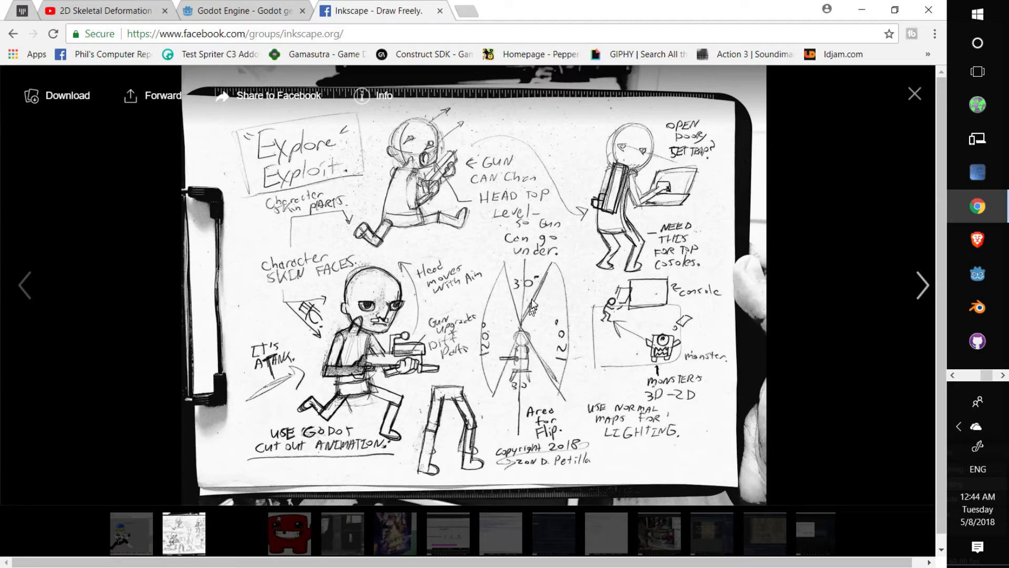
{"action": "mouse_move", "coordinate": [422, 296]}
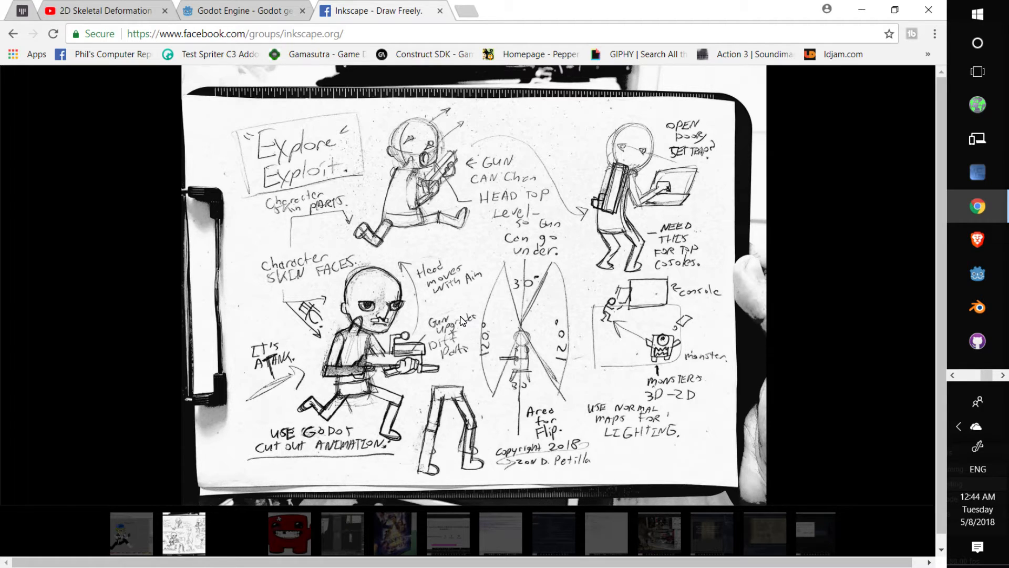
Switch Chrome to the '2D Skeletal Deformation Comes to Godot 3' YouTube video.
{"action": "left_click", "coordinate": [100, 10]}
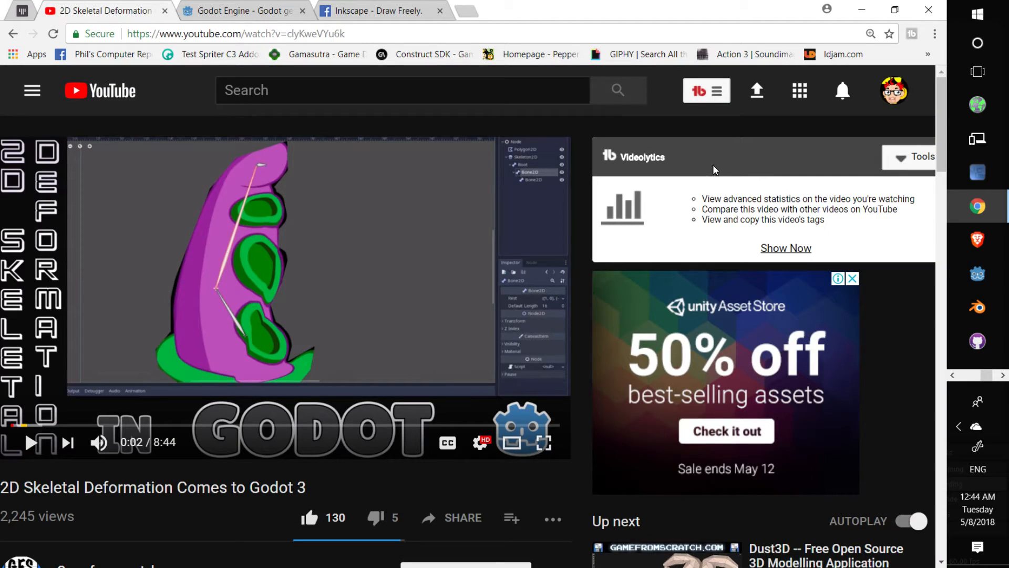
Search YouTube for 'Kids Can Code', show the KidsCanCode channel's videos, then return to the sketch photo.
{"action": "type", "text": "K"}
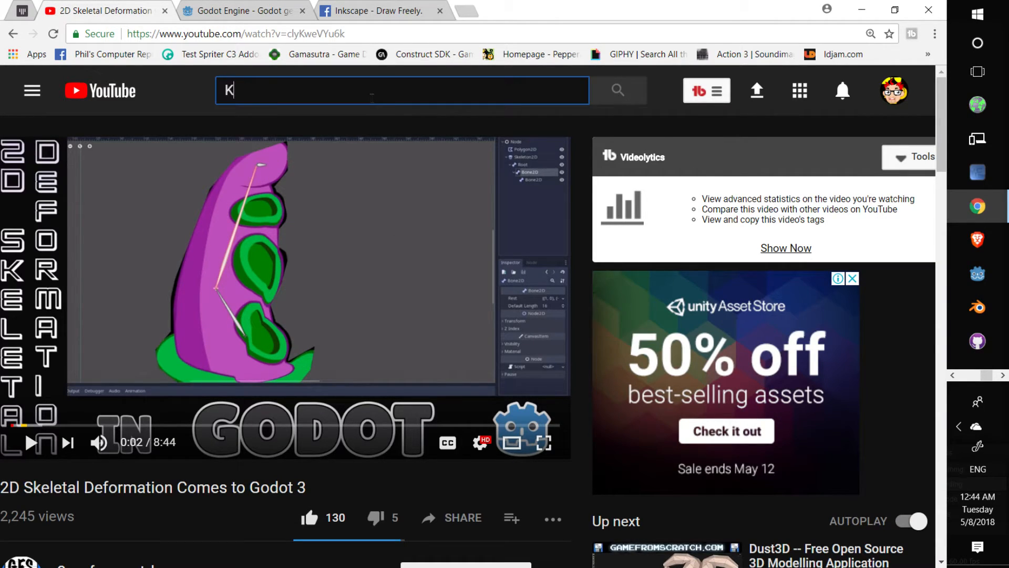
{"action": "type", "text": "ids Can Code"}
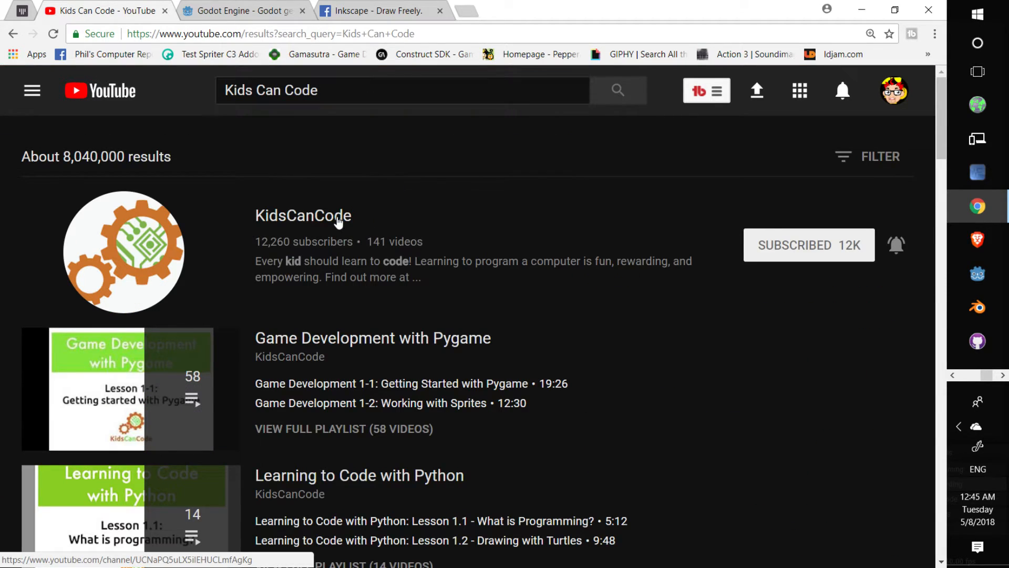
{"action": "left_click", "coordinate": [303, 215]}
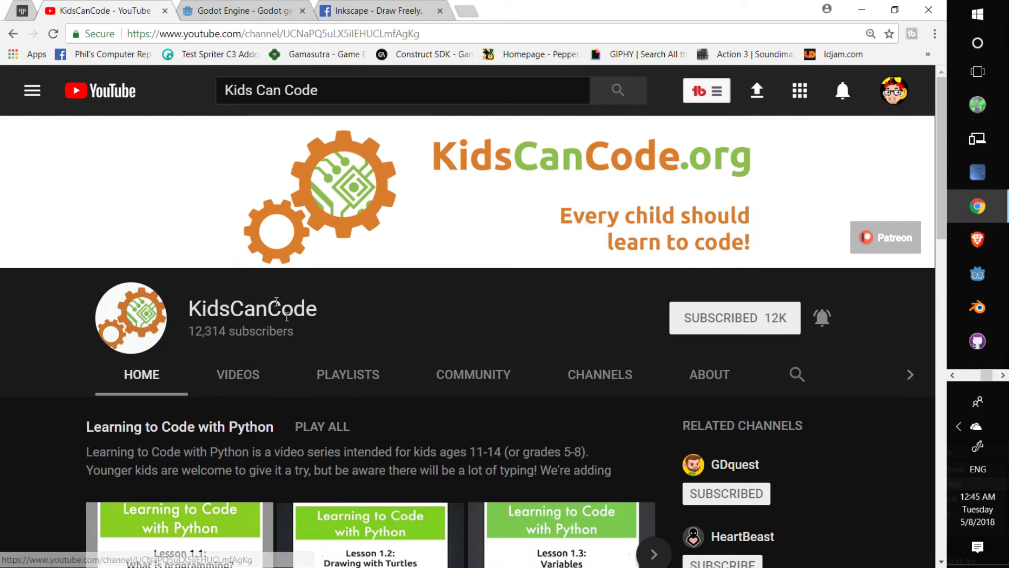
{"action": "left_click", "coordinate": [238, 374]}
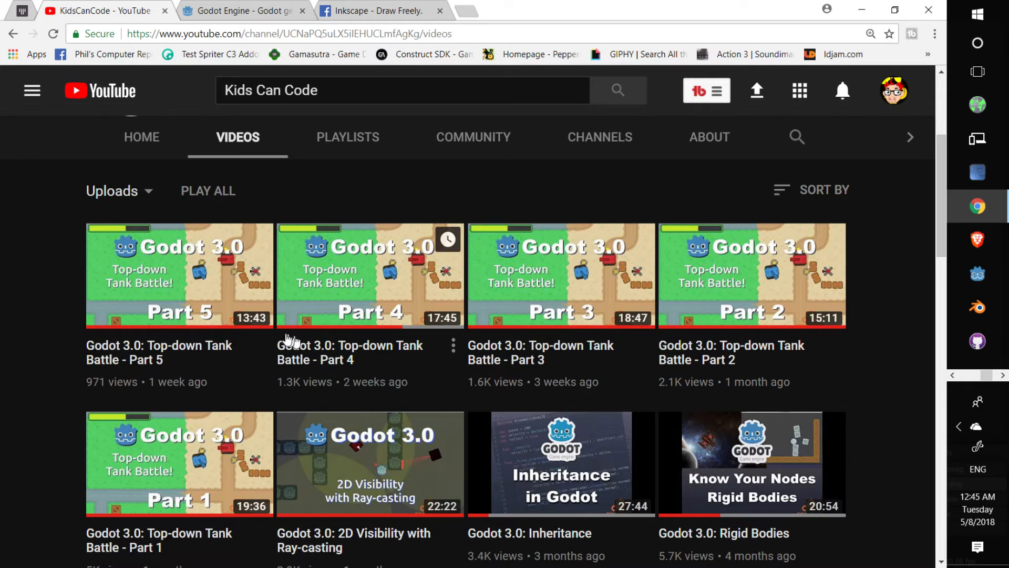
{"action": "mouse_move", "coordinate": [199, 359]}
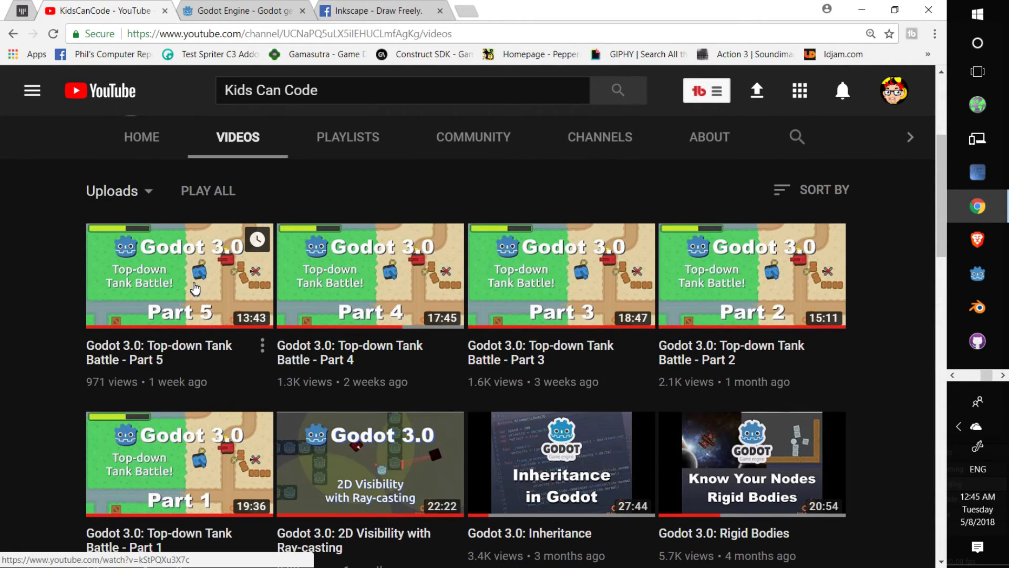
{"action": "mouse_move", "coordinate": [309, 254]}
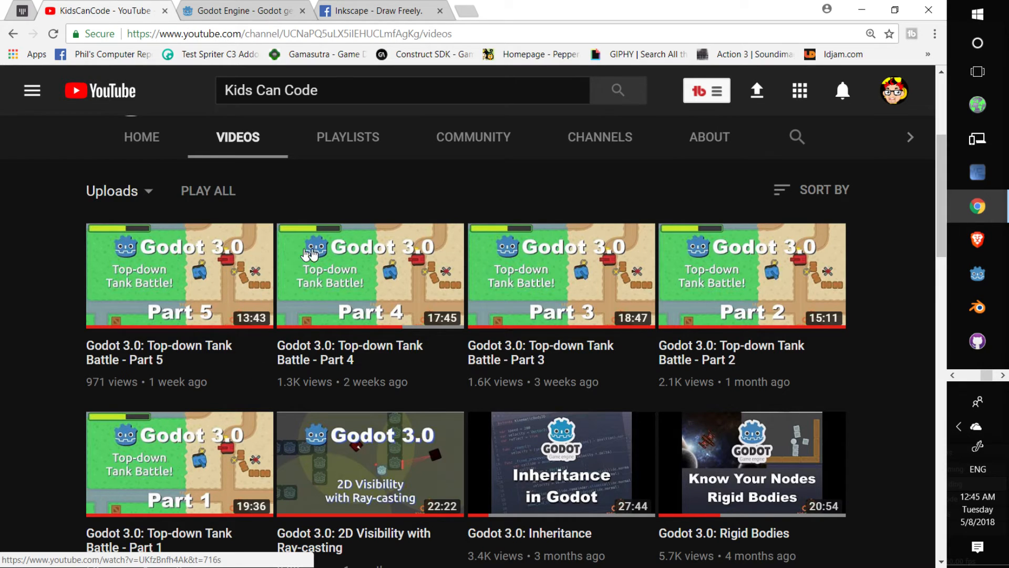
{"action": "left_click", "coordinate": [379, 11]}
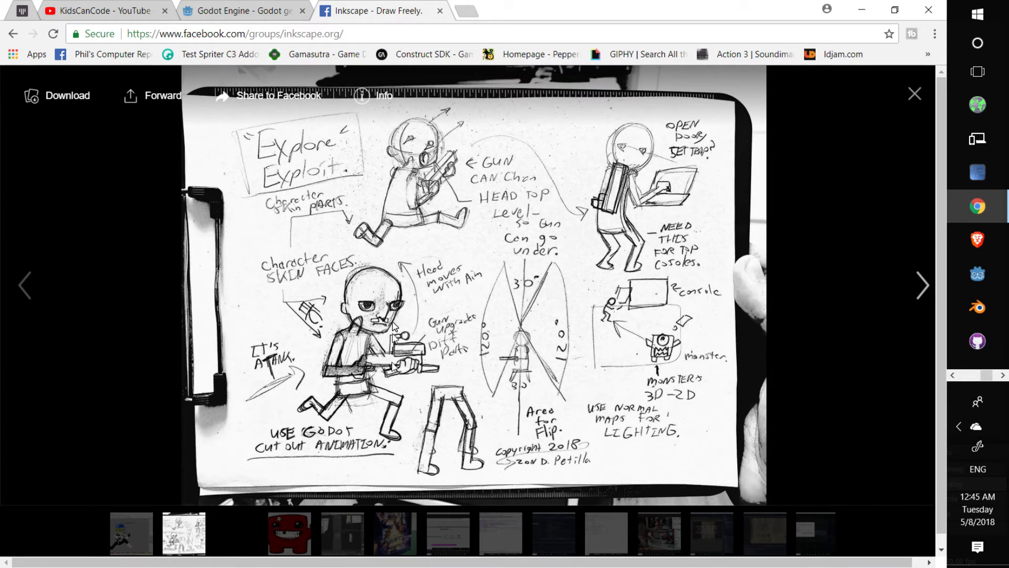
{"action": "mouse_move", "coordinate": [402, 267]}
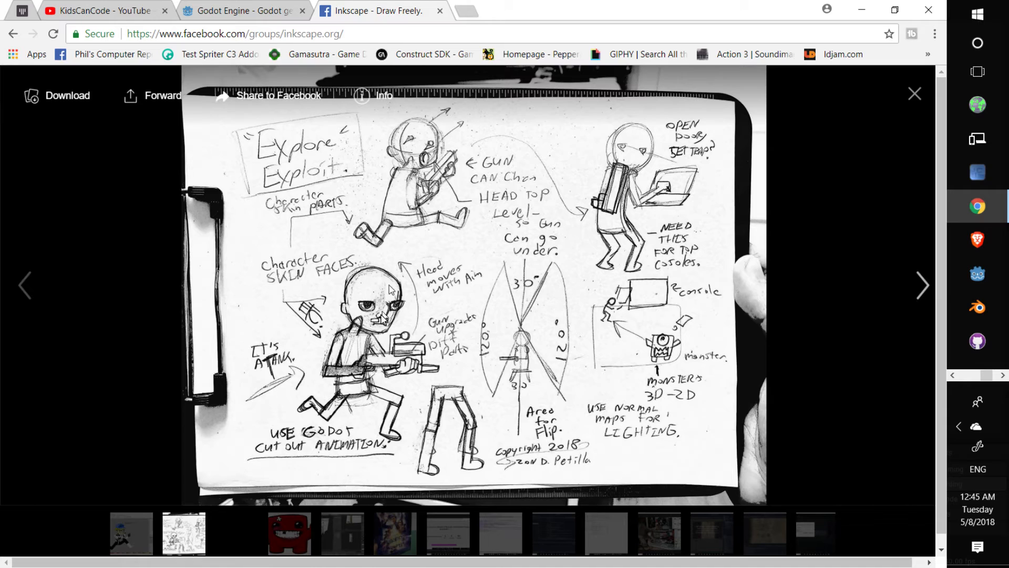
{"action": "mouse_move", "coordinate": [347, 200]}
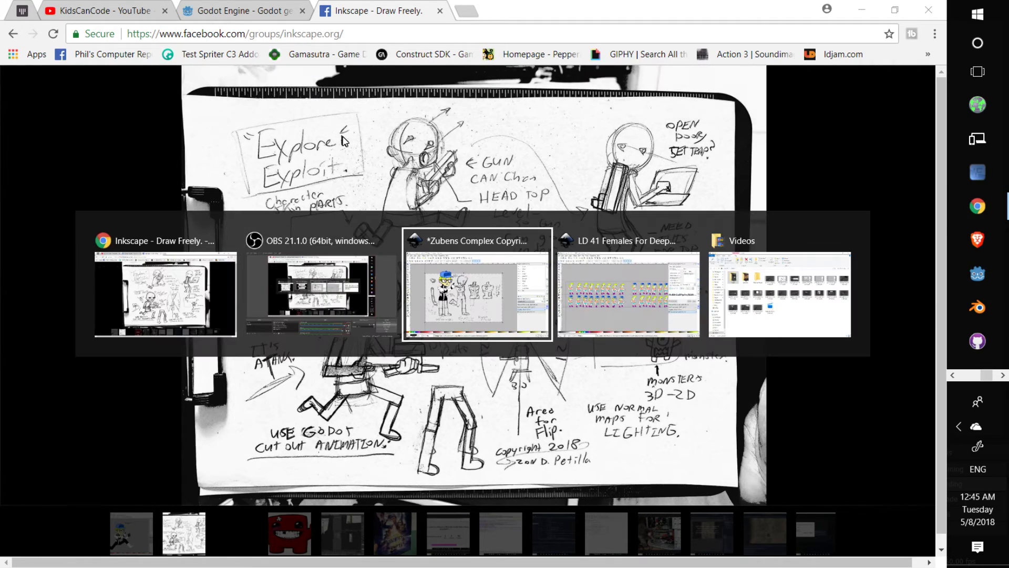
{"action": "left_click", "coordinate": [476, 293]}
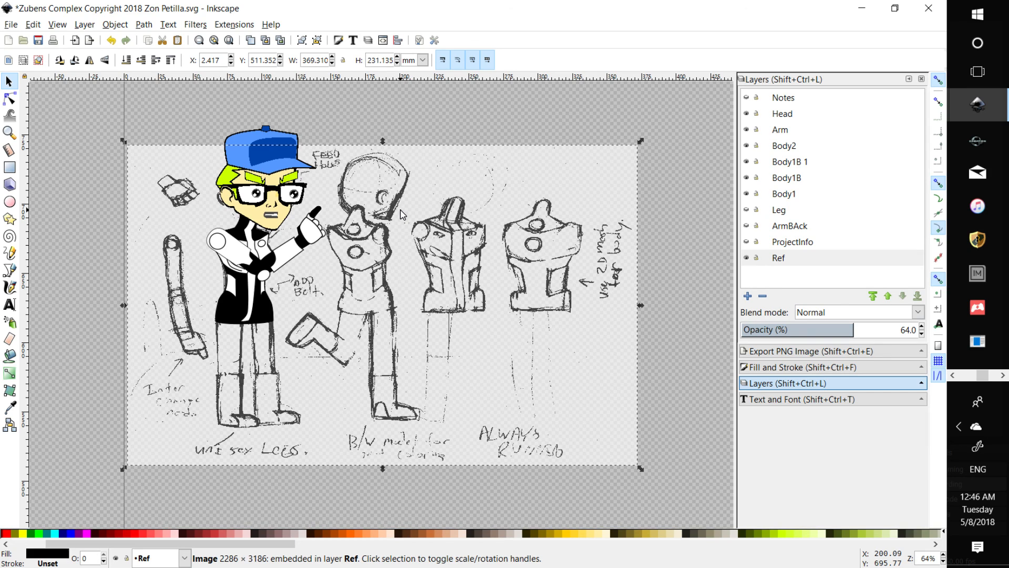
{"action": "key", "text": "alt+tab"}
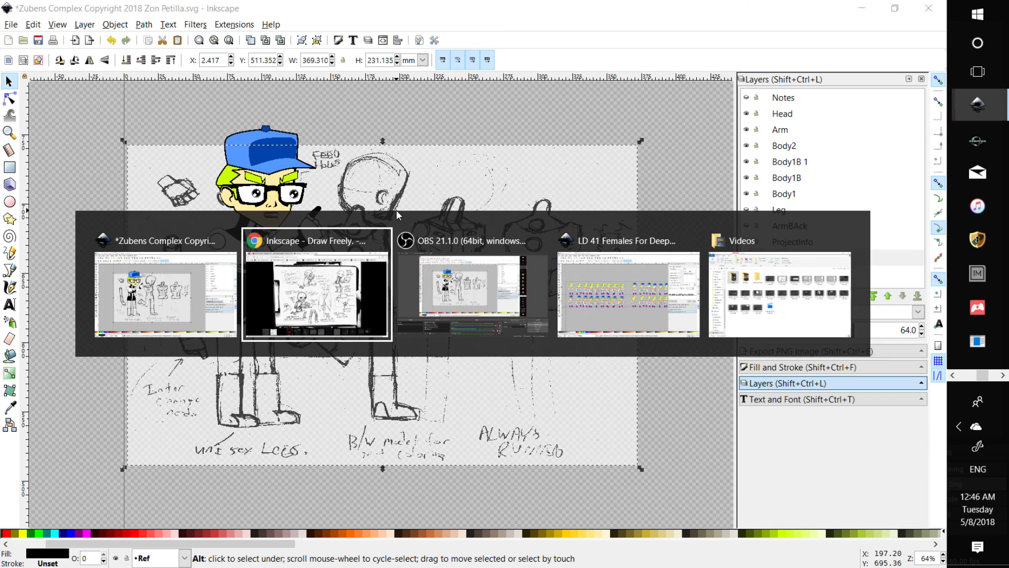